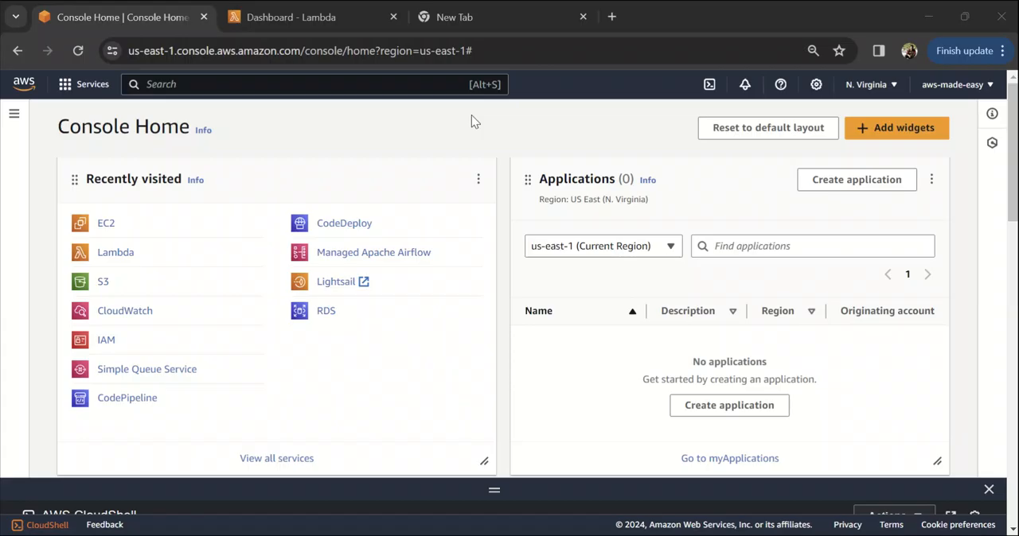
{"action": "mouse_move", "coordinate": [436, 164]}
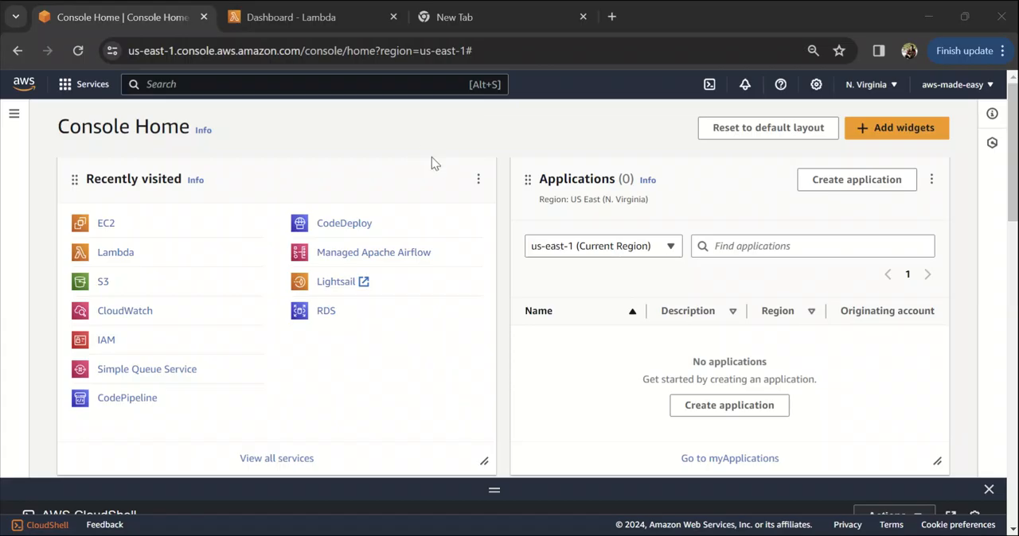
Go to the Lambda dashboard for US East (N. Virginia) listing the account's functions
{"action": "left_click", "coordinate": [291, 17]}
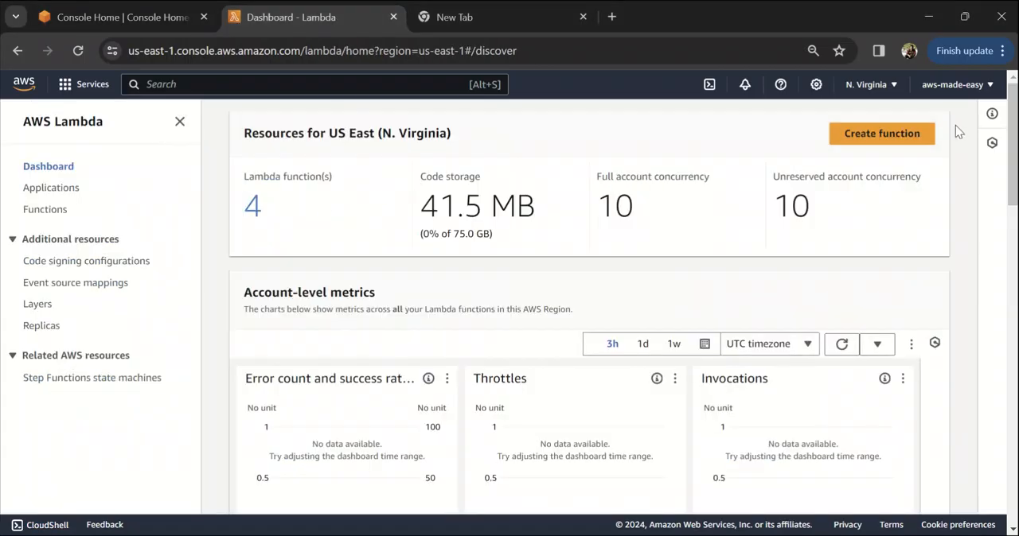
Fill the new function form: name myAPILambda, Python 3.12 runtime, authored from scratch
{"action": "left_click", "coordinate": [881, 133]}
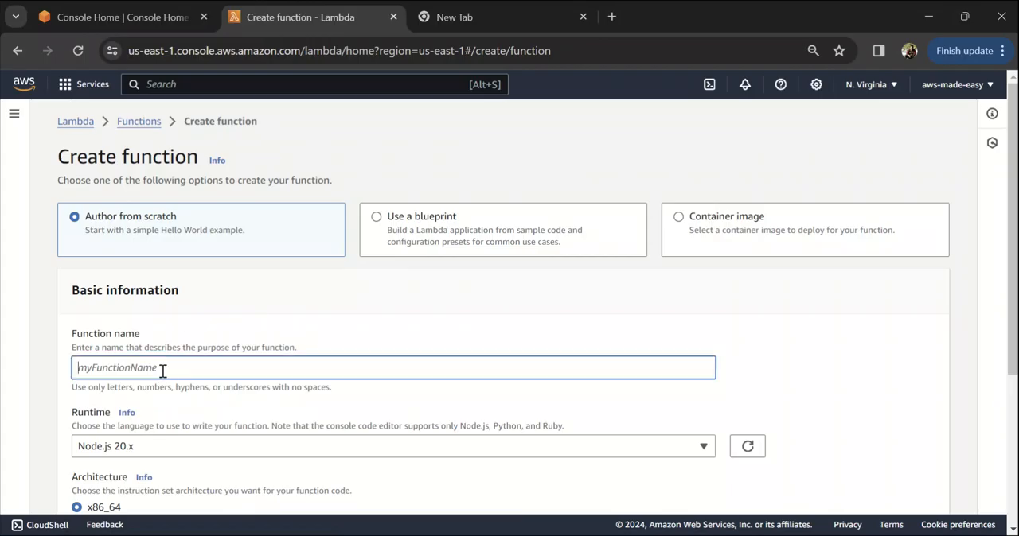
{"action": "type", "text": "myA"}
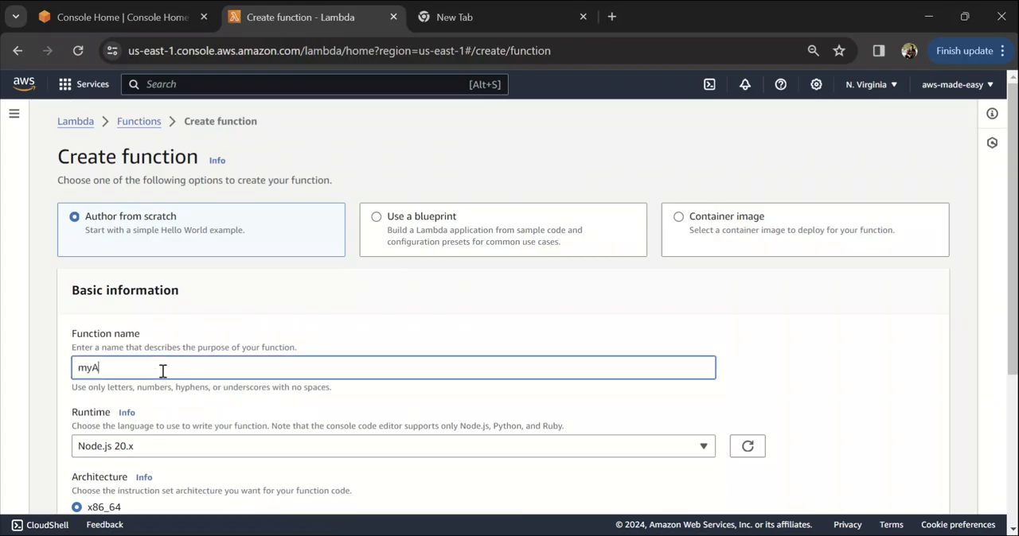
{"action": "type", "text": "PILa"}
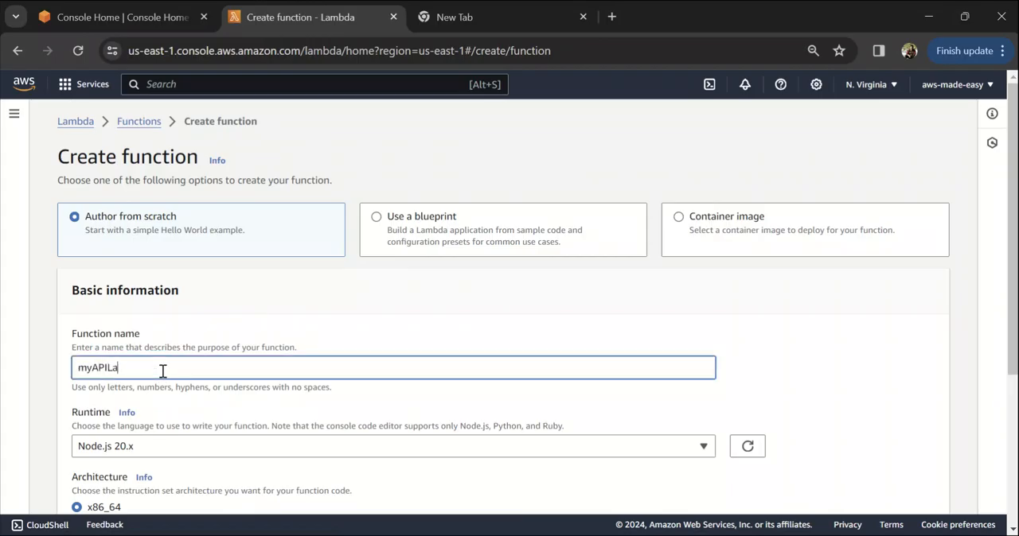
{"action": "type", "text": "mbda"}
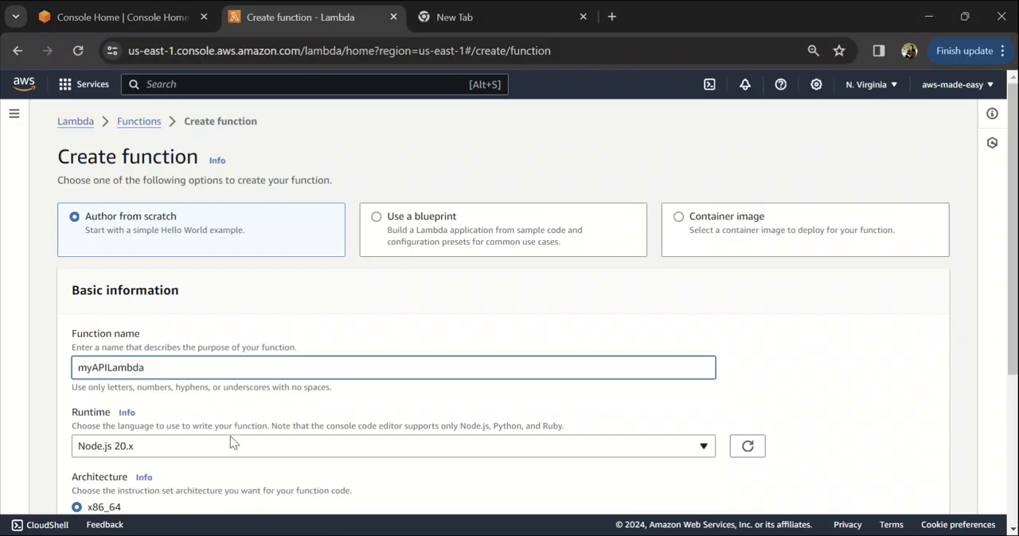
{"action": "left_click", "coordinate": [390, 445]}
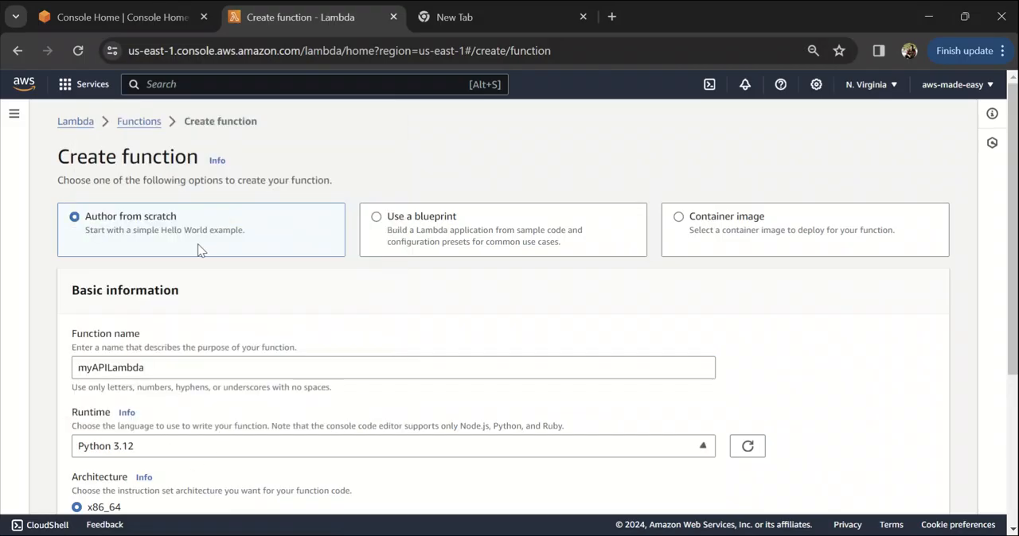
{"action": "scroll", "scroll_direction": "down", "scroll_amount": 3}
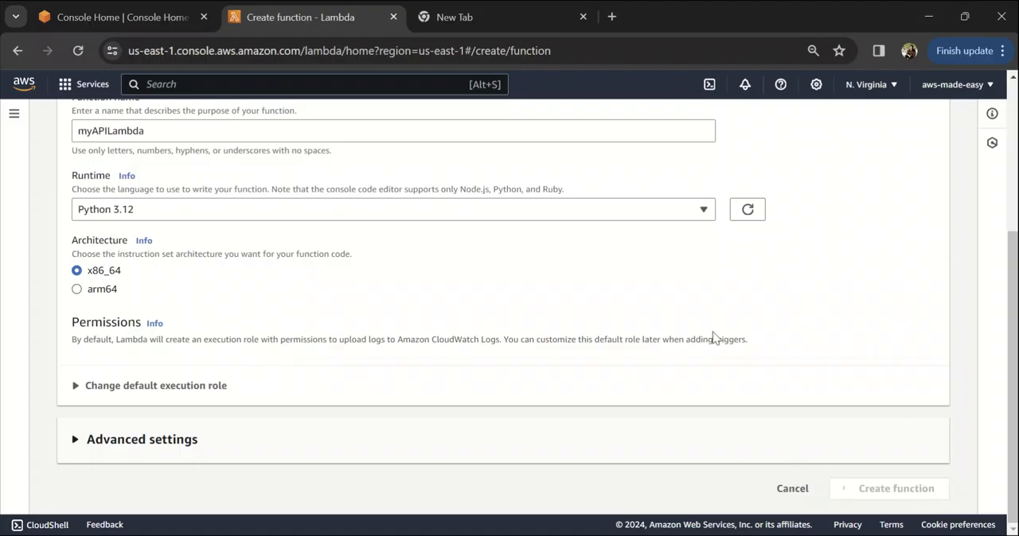
{"action": "scroll", "scroll_direction": "up", "scroll_amount": 3}
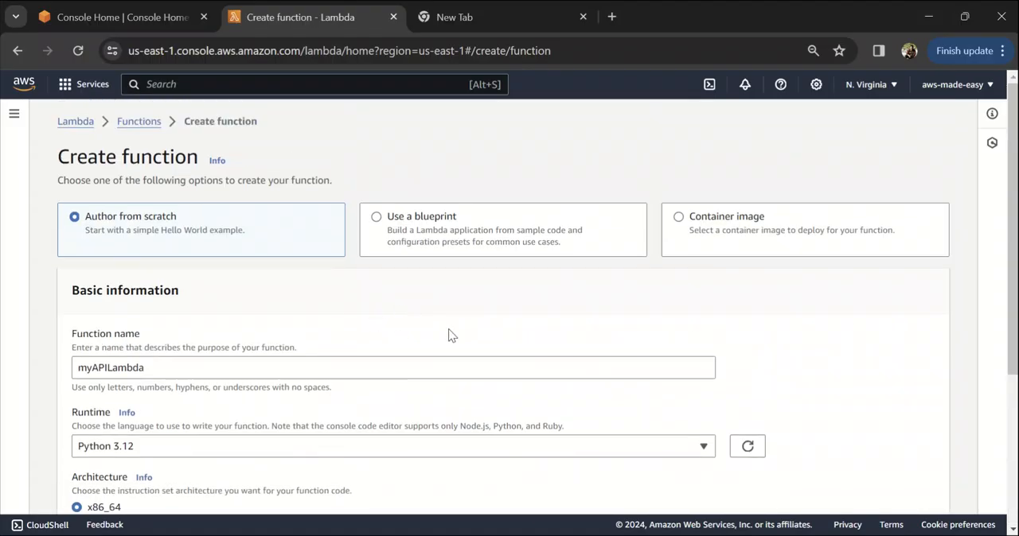
{"action": "mouse_move", "coordinate": [561, 331]}
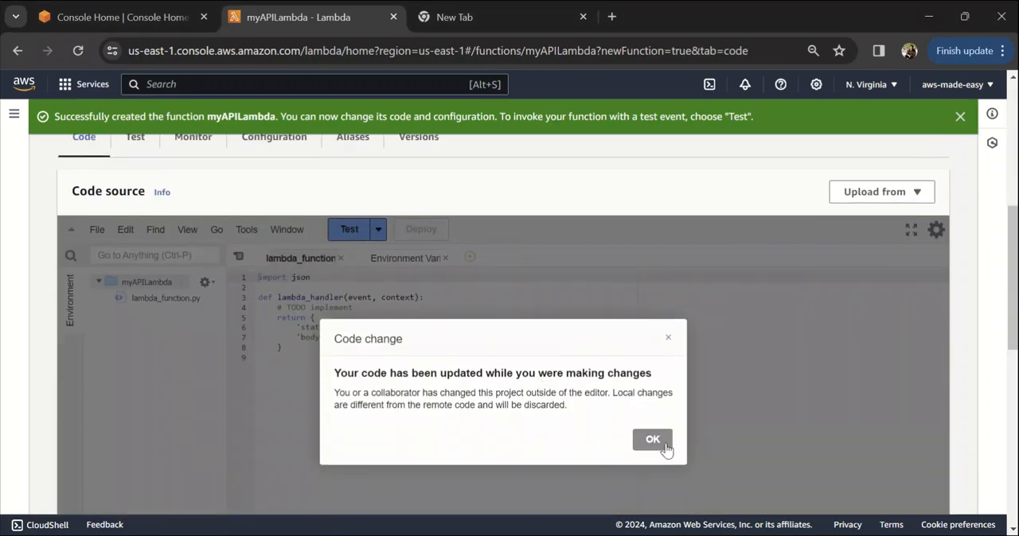
Change the returned greeting to 'Hello from AWS Made Easy!' in lambda_function.py and deploy it
{"action": "left_click", "coordinate": [652, 440]}
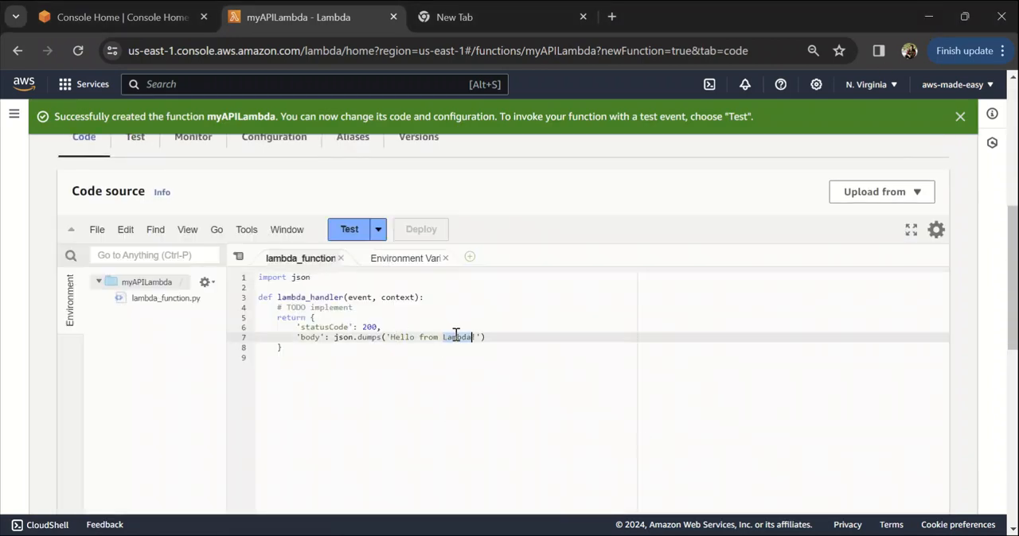
{"action": "type", "text": "AWS Made Easy"}
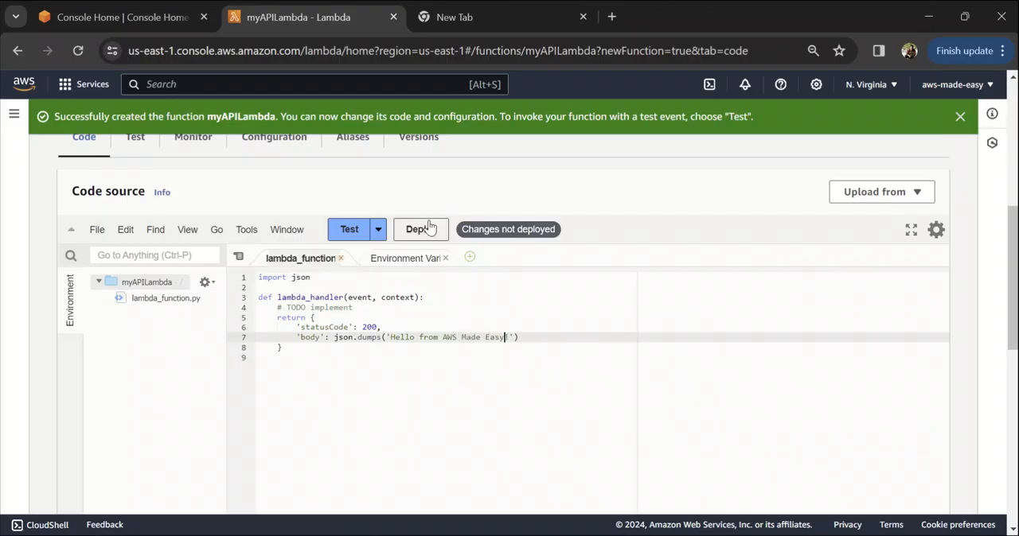
{"action": "left_click", "coordinate": [420, 229]}
{"action": "type", "text": "A"}
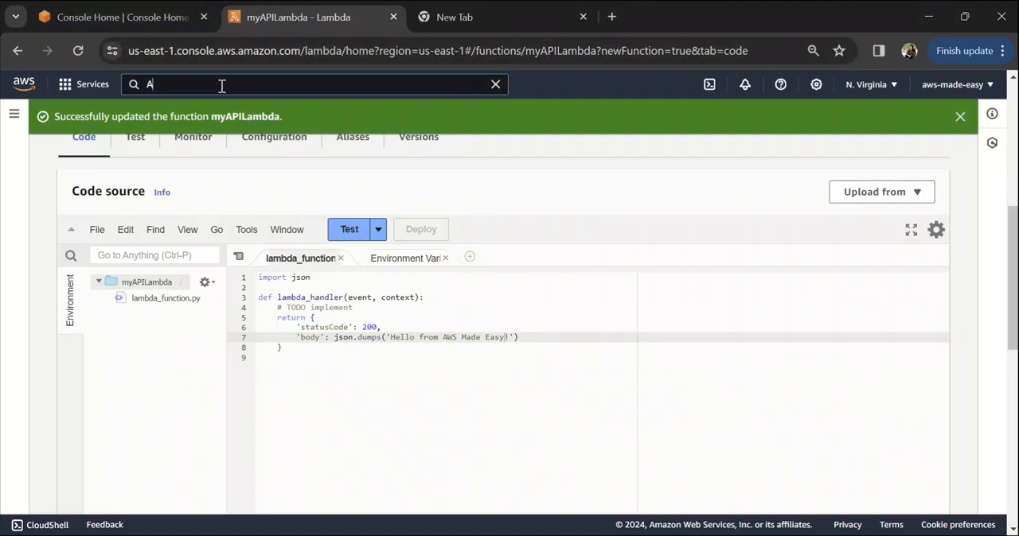
Search 'APIg', go to API Gateway and reach the Create API page with the REST API option
{"action": "type", "text": "PIg"}
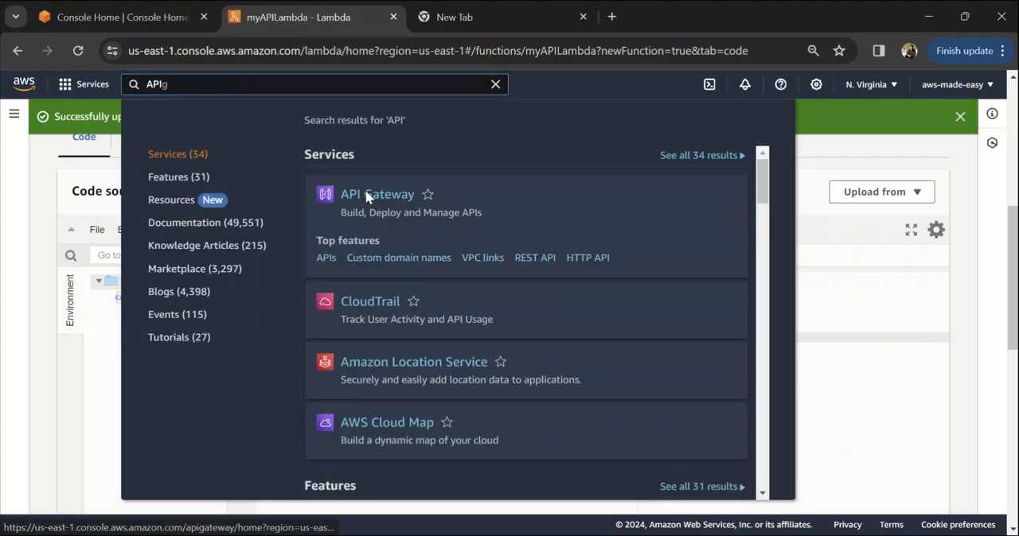
{"action": "left_click", "coordinate": [377, 195]}
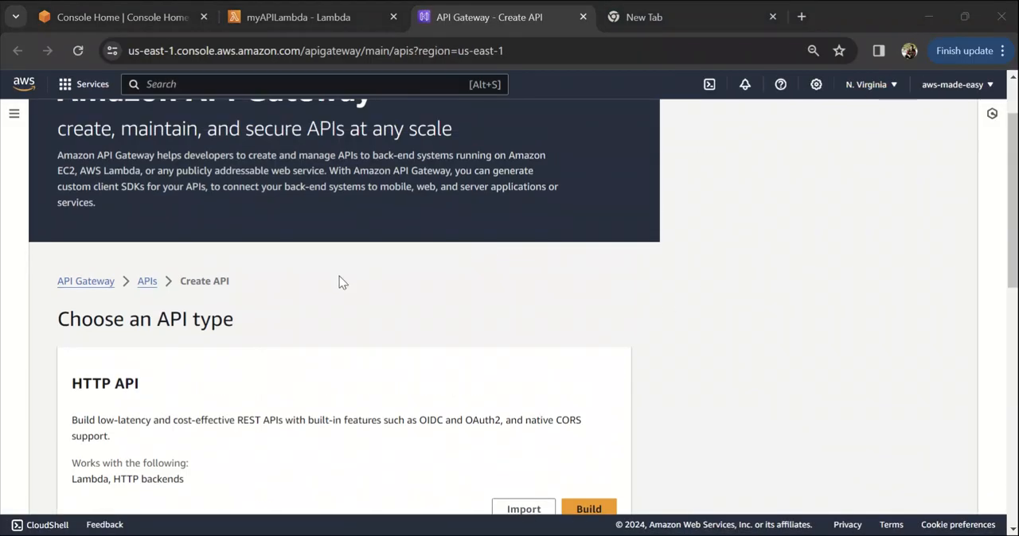
{"action": "mouse_move", "coordinate": [205, 291]}
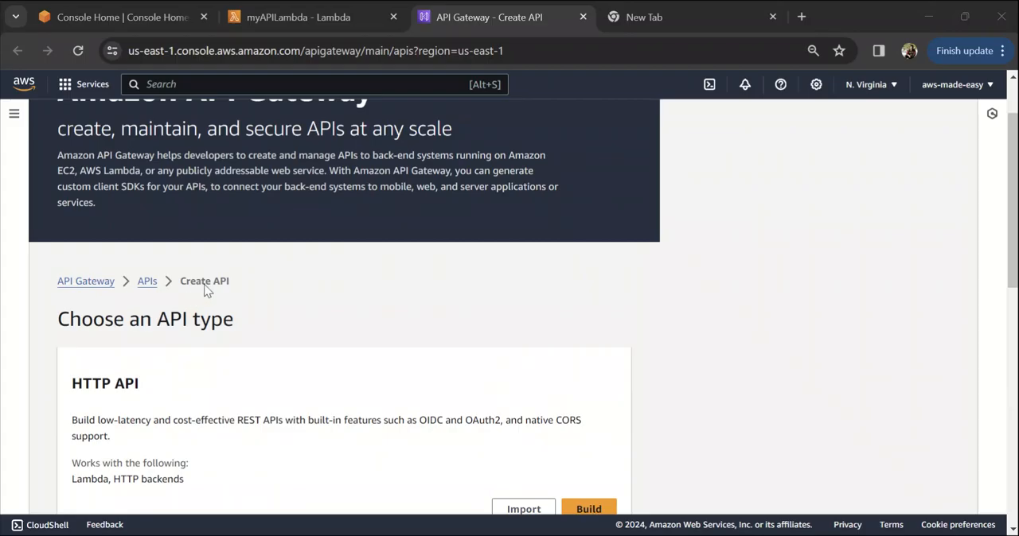
{"action": "scroll", "scroll_direction": "down", "scroll_amount": 3}
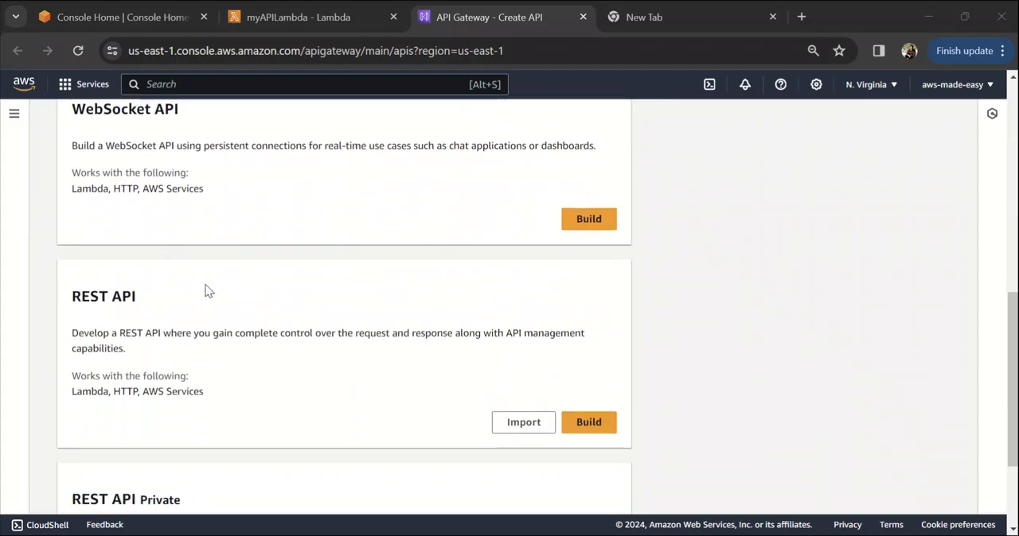
Build a REST API named myfirstAPI with a Regional endpoint and create it
{"action": "left_click", "coordinate": [588, 422]}
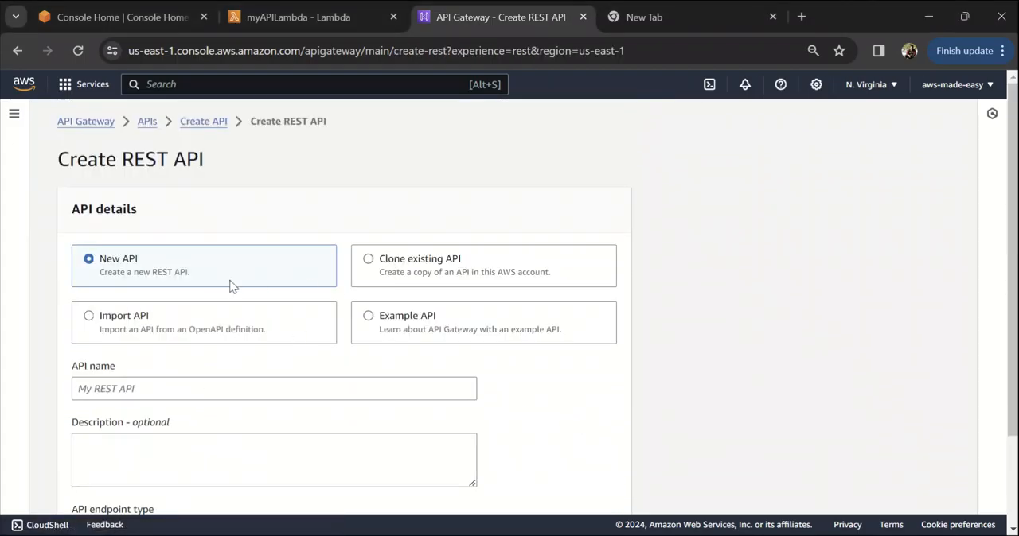
{"action": "mouse_move", "coordinate": [194, 268]}
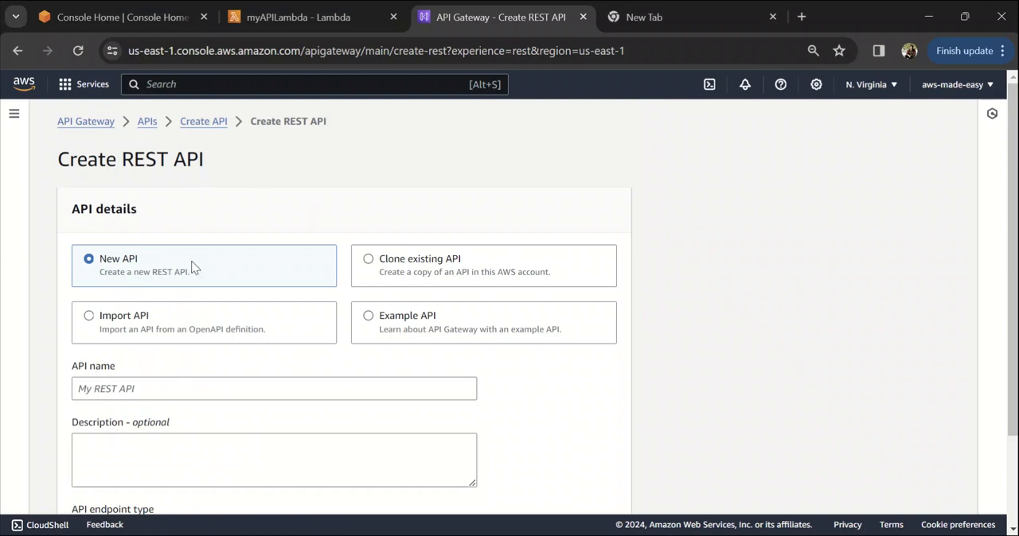
{"action": "scroll", "scroll_direction": "down", "scroll_amount": 3}
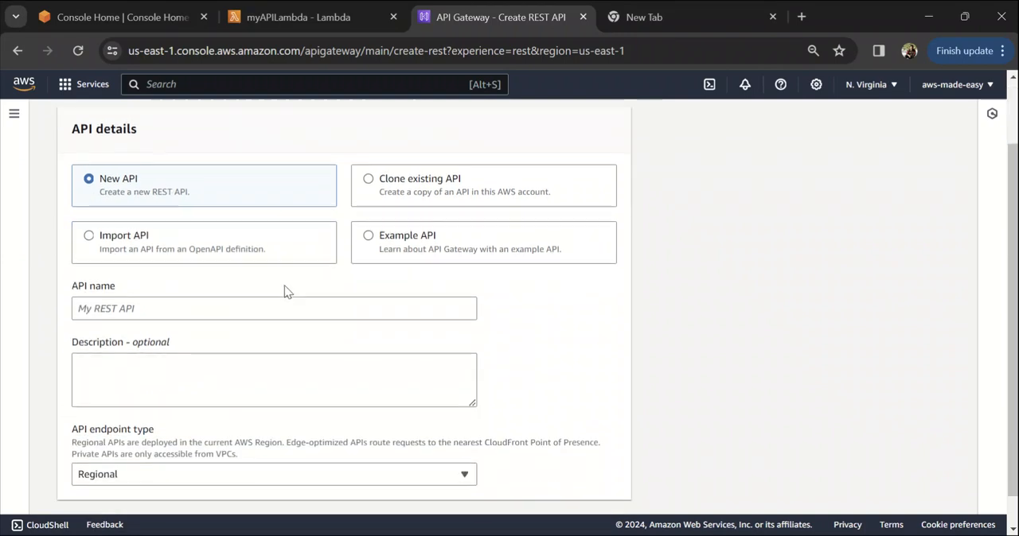
{"action": "type", "text": "my"}
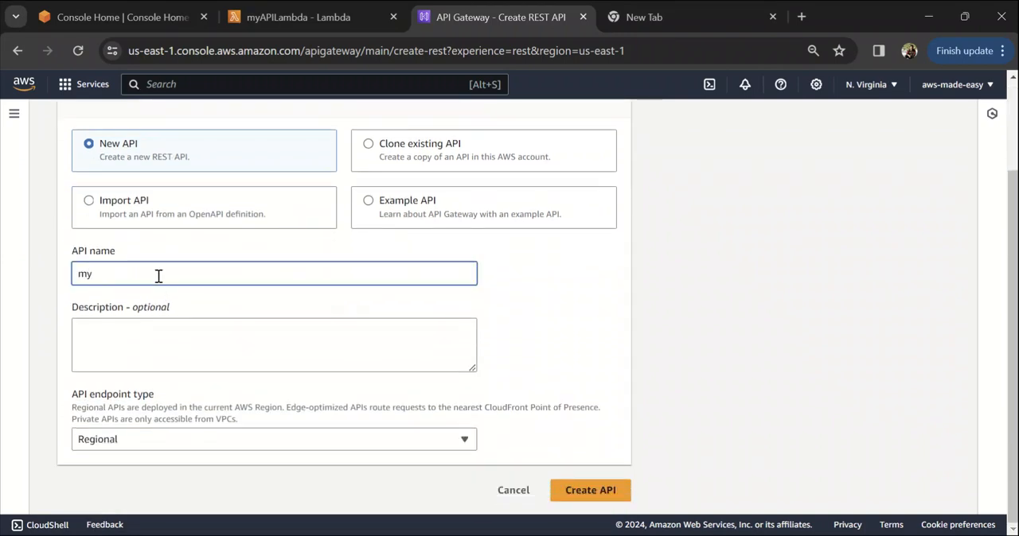
{"action": "type", "text": "firstAPI"}
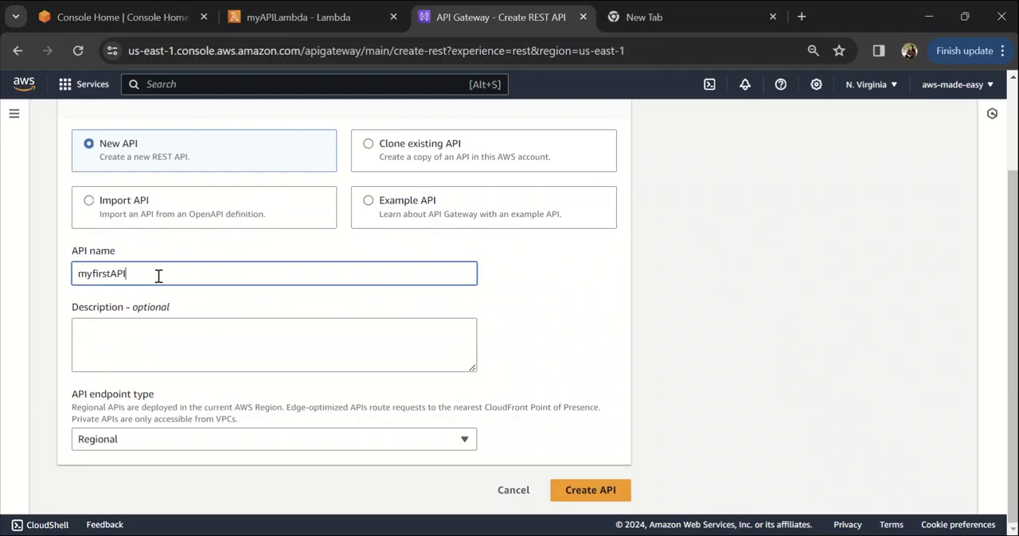
{"action": "left_click", "coordinate": [273, 439]}
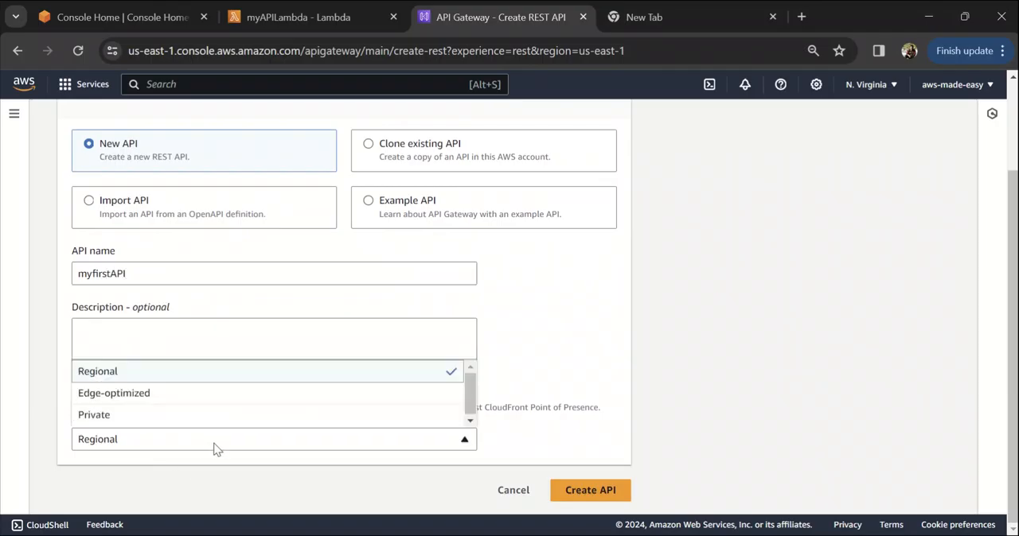
{"action": "left_click", "coordinate": [97, 371]}
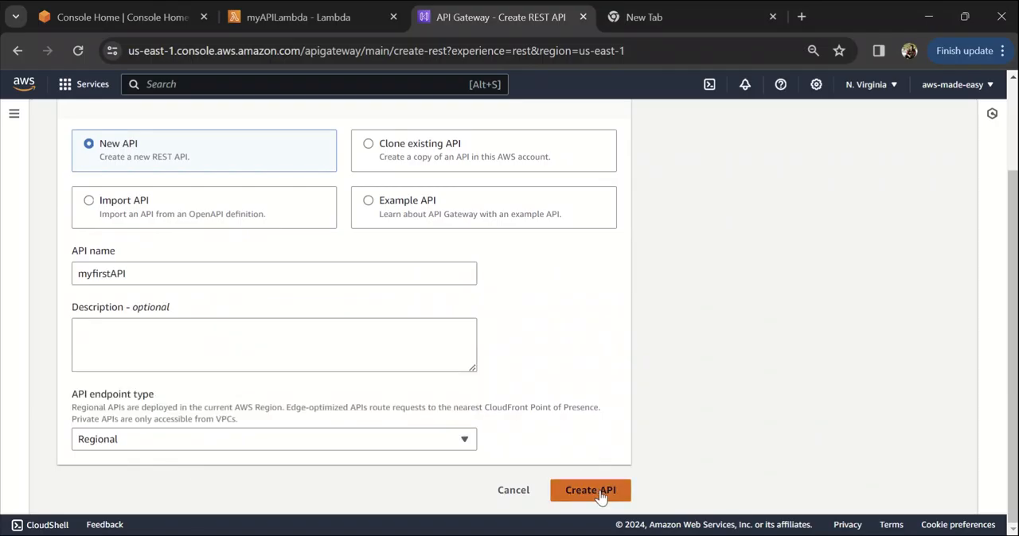
{"action": "left_click", "coordinate": [590, 490]}
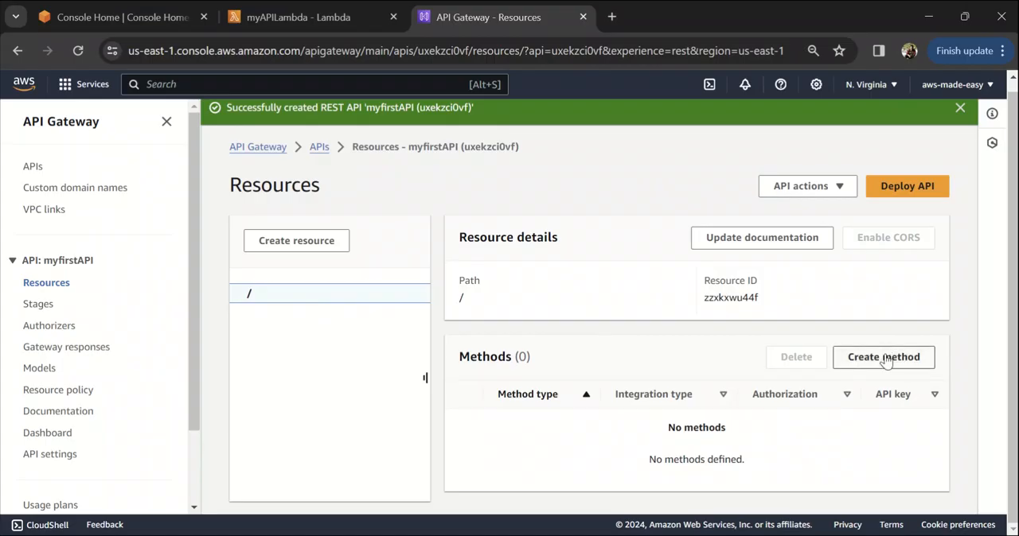
Add a method on the root resource with type GET and Lambda function integration
{"action": "left_click", "coordinate": [883, 356]}
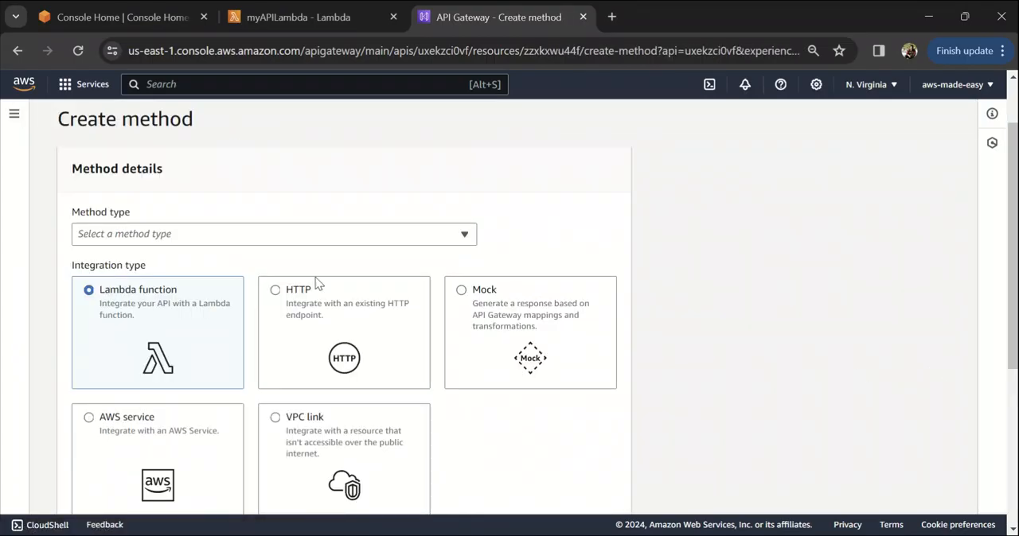
{"action": "left_click", "coordinate": [273, 233]}
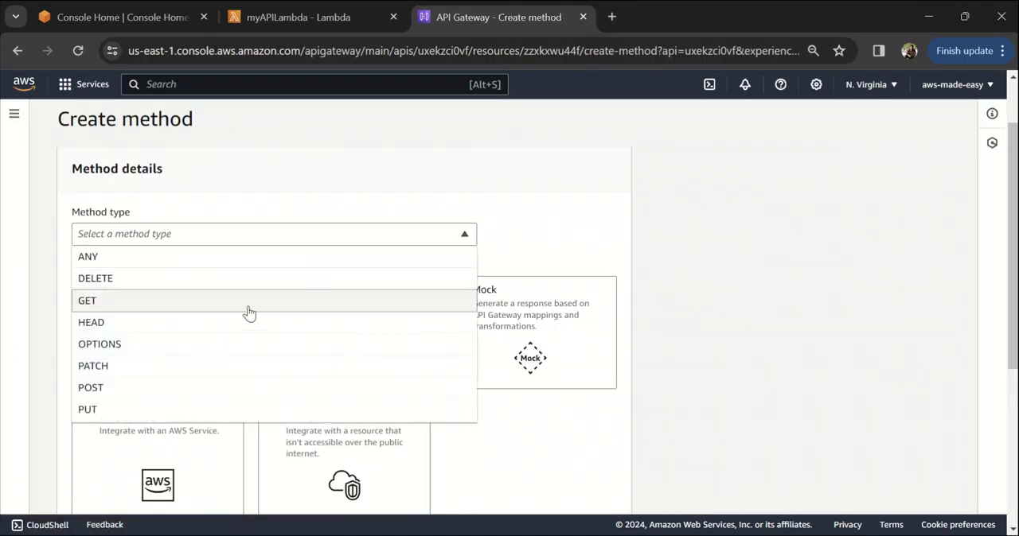
{"action": "left_click", "coordinate": [86, 301]}
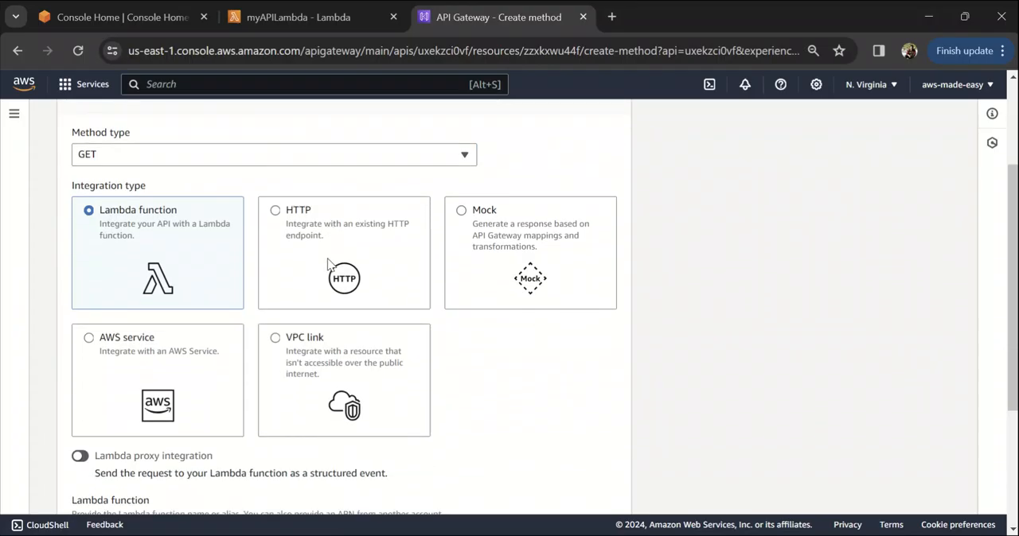
{"action": "mouse_move", "coordinate": [57, 196]}
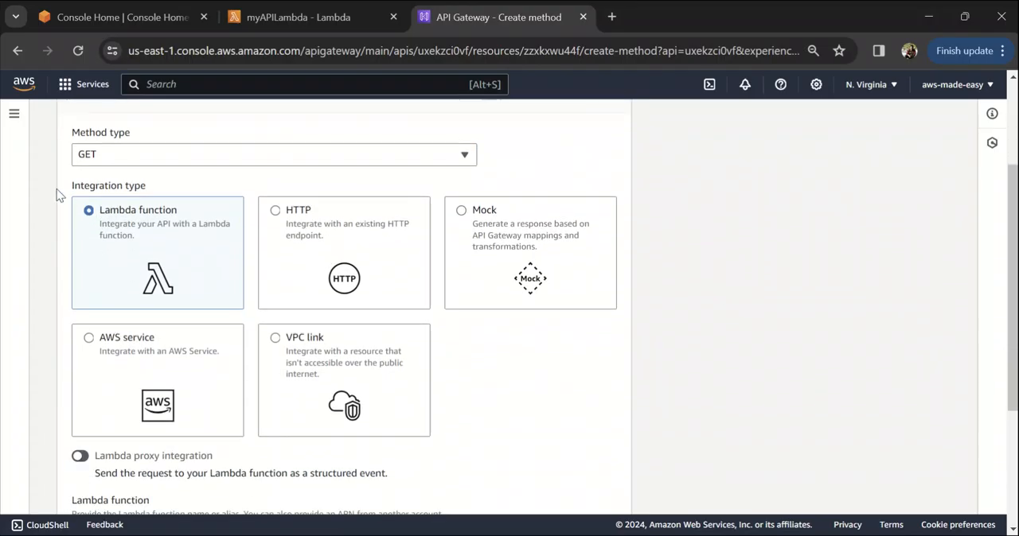
{"action": "mouse_move", "coordinate": [162, 253]}
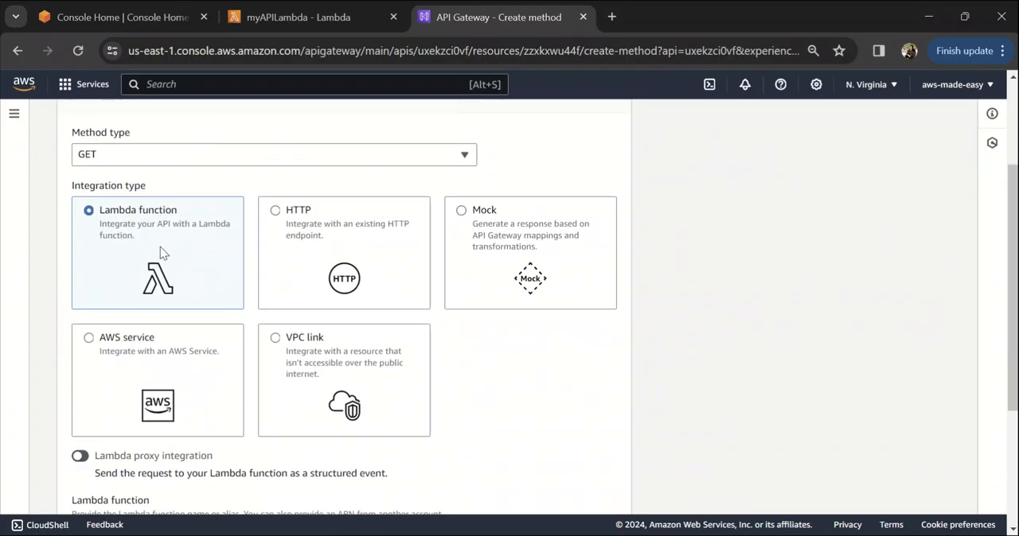
{"action": "scroll", "scroll_direction": "down", "scroll_amount": 3}
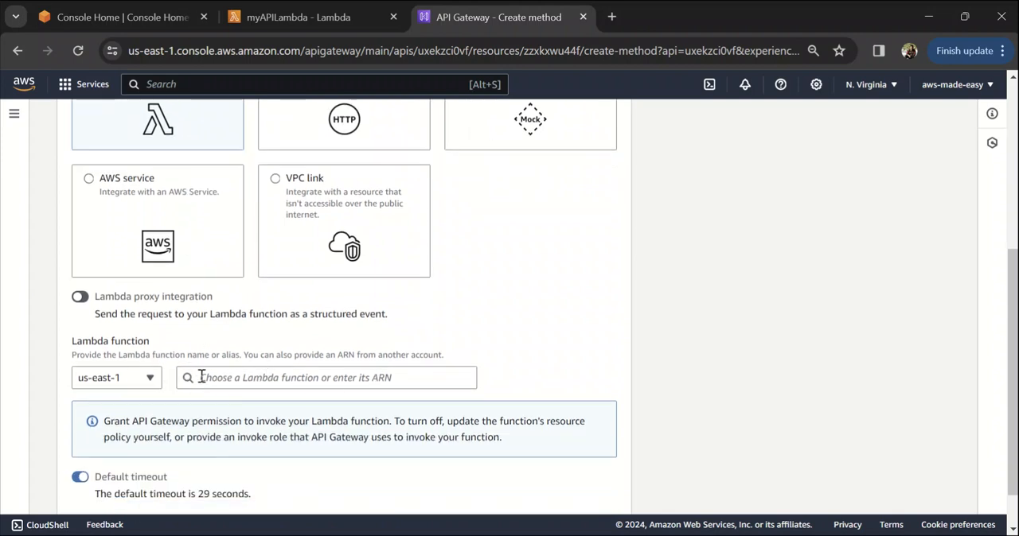
{"action": "mouse_move", "coordinate": [813, 184]}
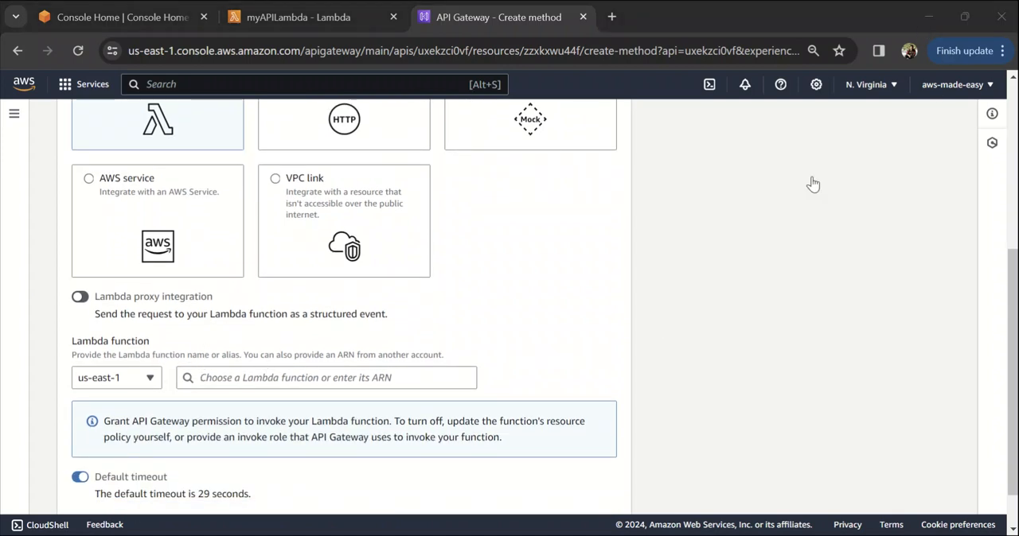
Select myAPILambda as the integrated function and create the GET method
{"action": "left_click", "coordinate": [327, 377]}
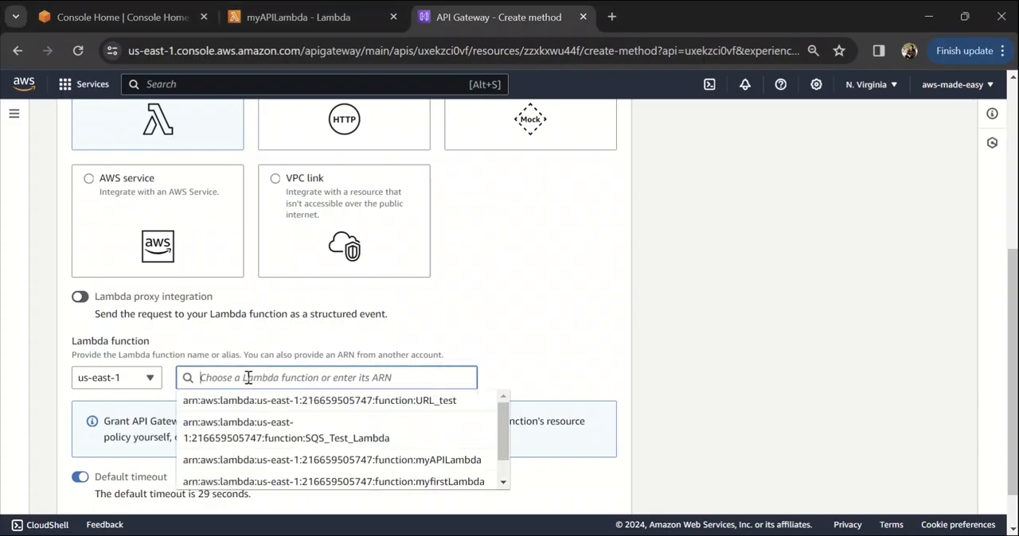
{"action": "scroll", "scroll_direction": "down", "scroll_amount": 3}
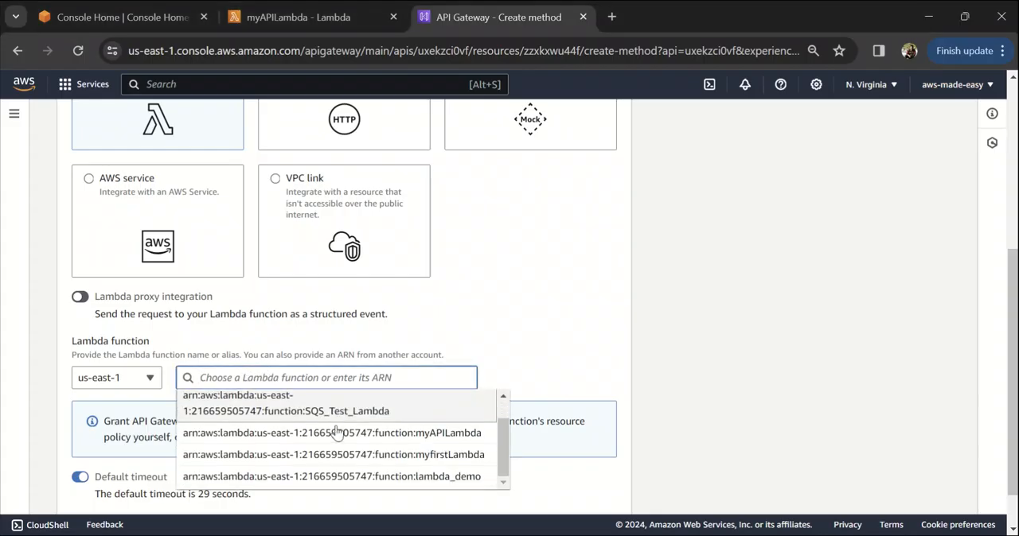
{"action": "left_click", "coordinate": [331, 433]}
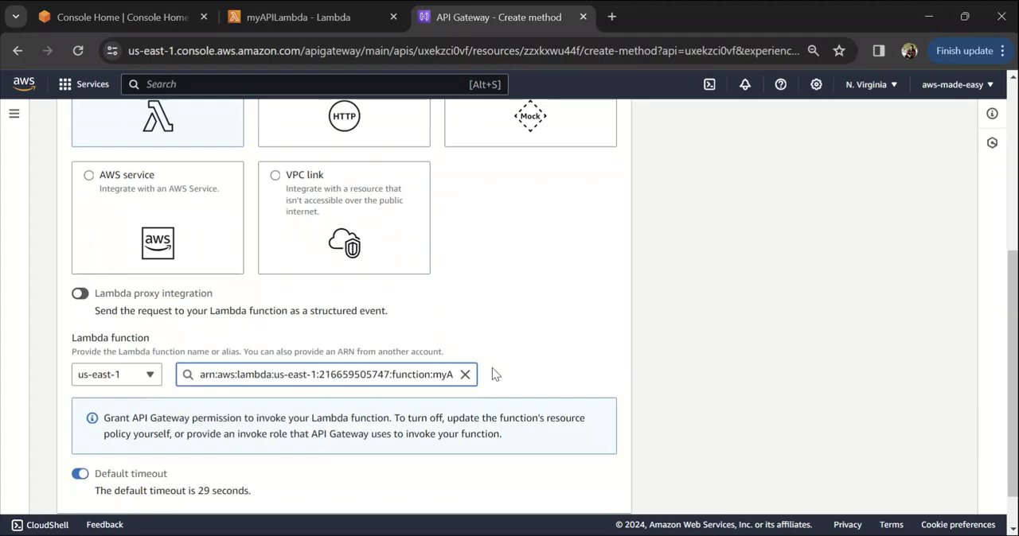
{"action": "scroll", "scroll_direction": "down", "scroll_amount": 3}
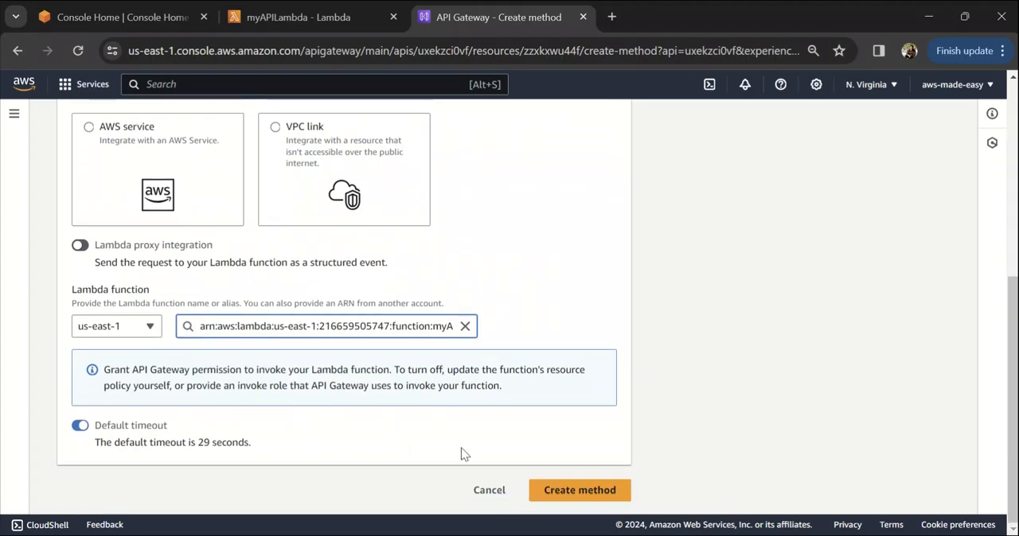
{"action": "left_click", "coordinate": [579, 490]}
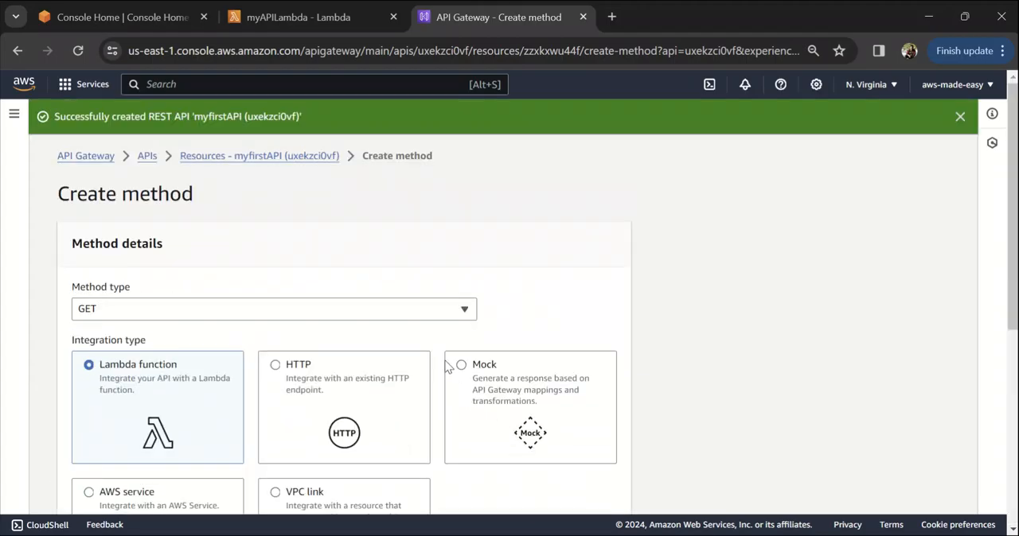
{"action": "scroll", "scroll_direction": "down", "scroll_amount": 3}
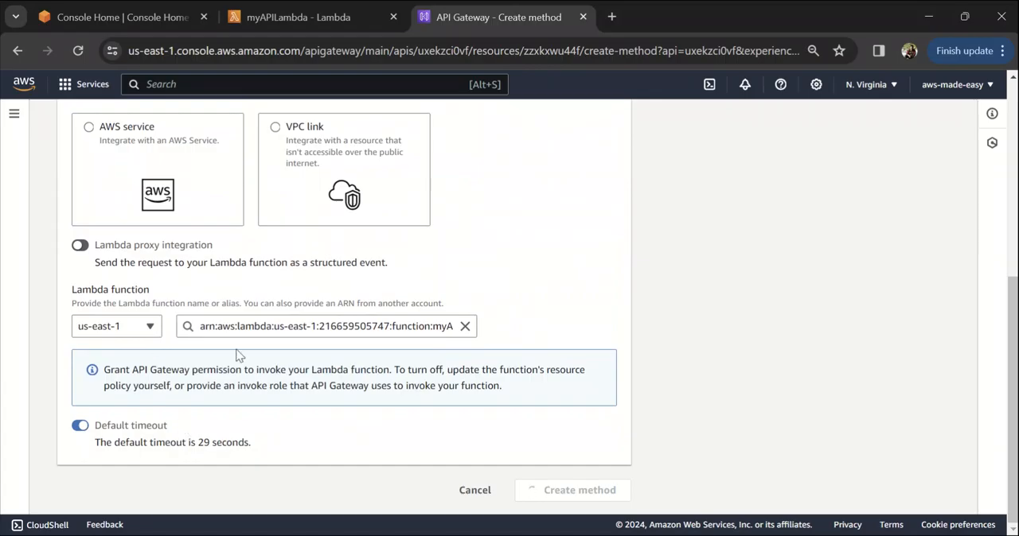
{"action": "left_click", "coordinate": [579, 490]}
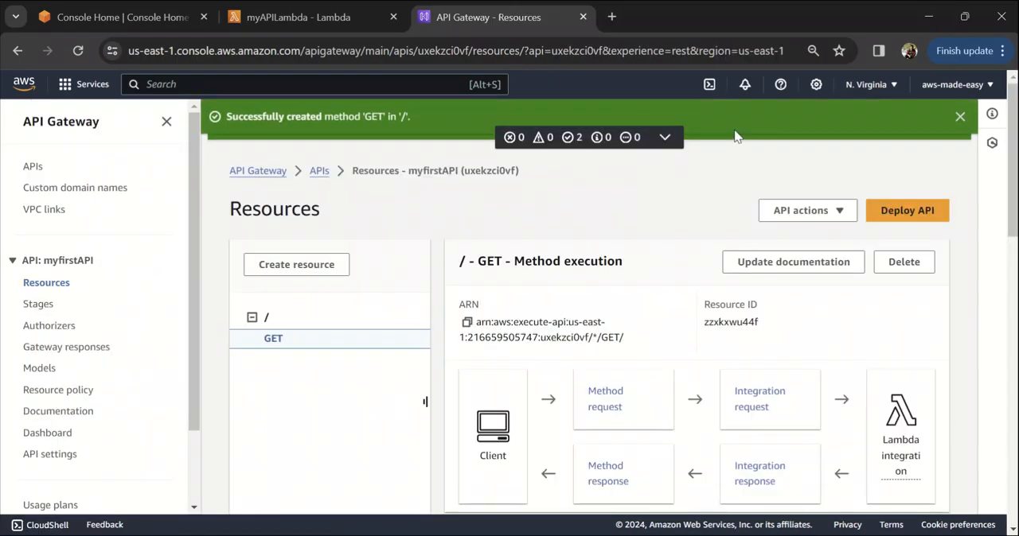
{"action": "mouse_move", "coordinate": [643, 187]}
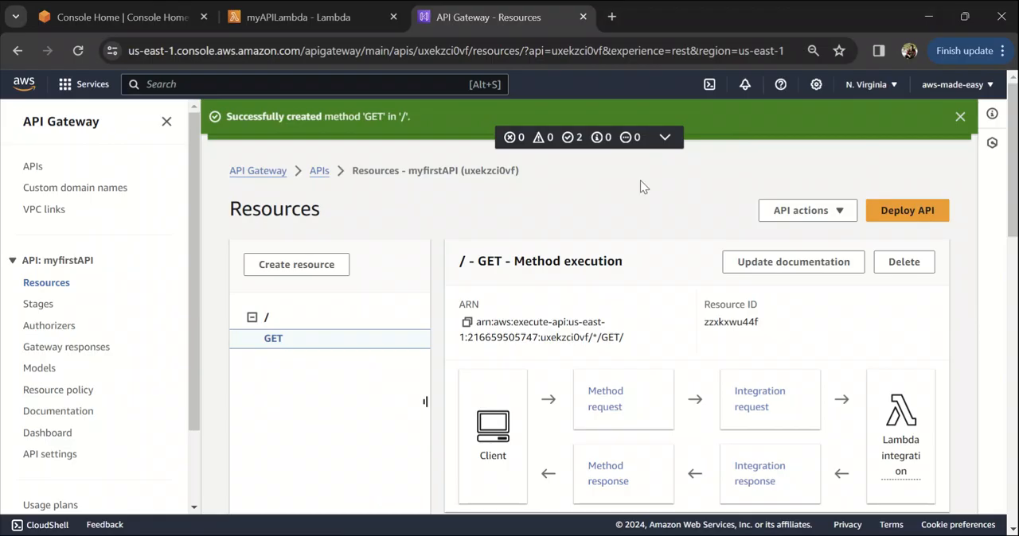
{"action": "mouse_move", "coordinate": [954, 128]}
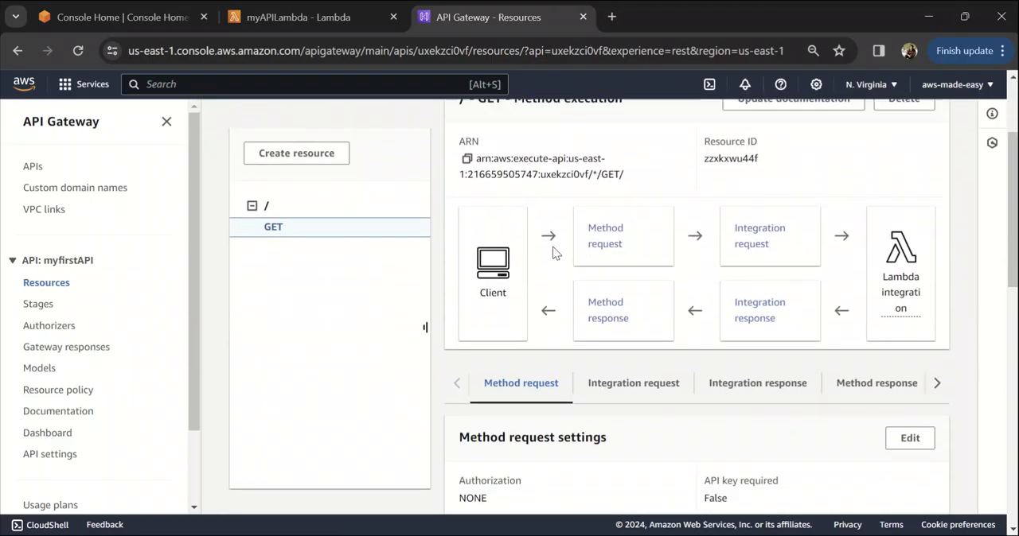
Review the / - GET method execution flow from client through the Lambda integration
{"action": "scroll", "scroll_direction": "up", "scroll_amount": 3}
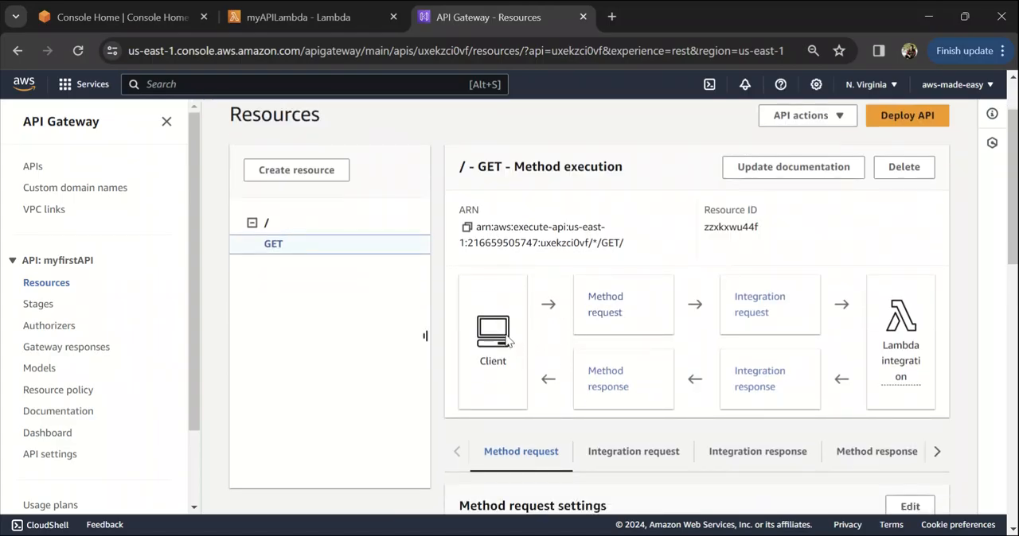
{"action": "mouse_move", "coordinate": [593, 313]}
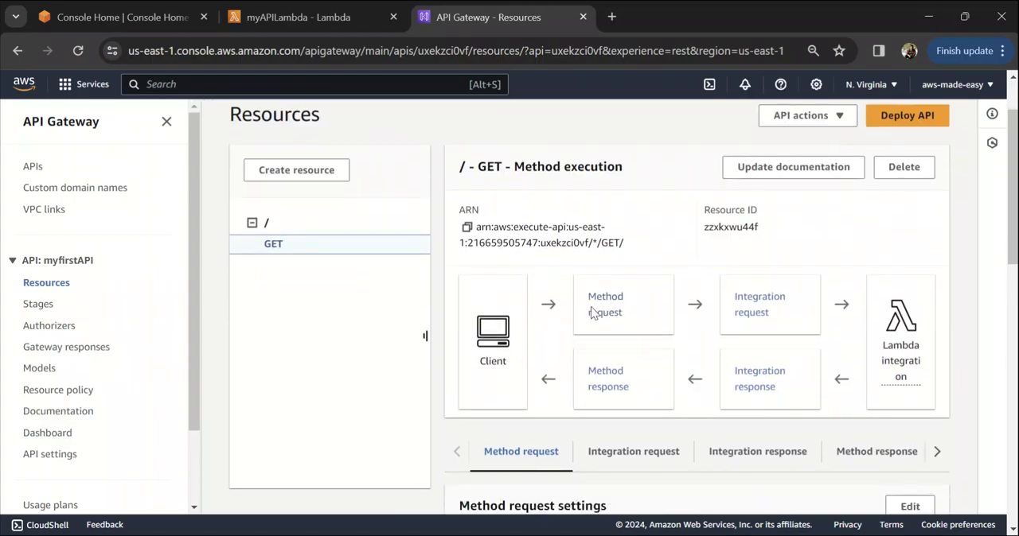
{"action": "mouse_move", "coordinate": [893, 344]}
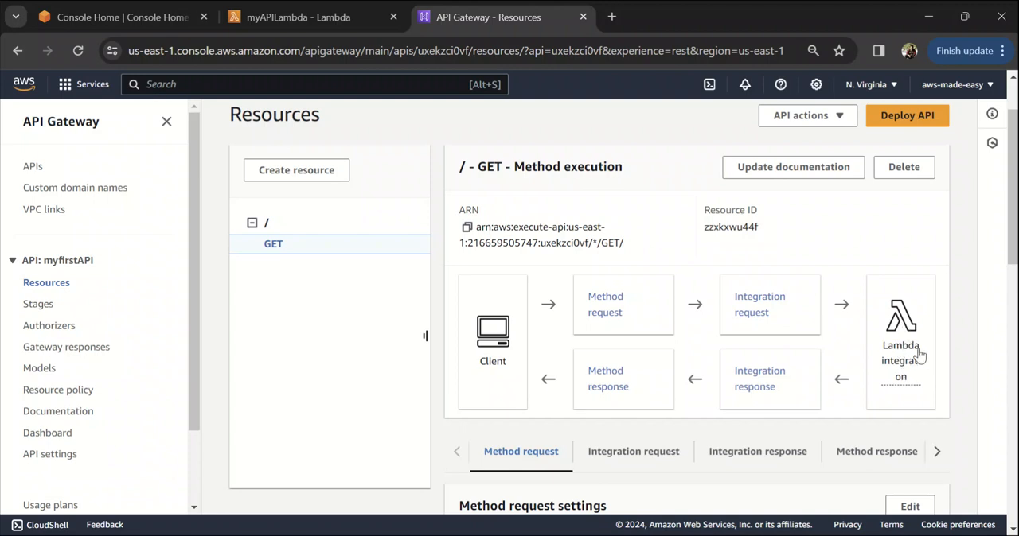
{"action": "mouse_move", "coordinate": [648, 390]}
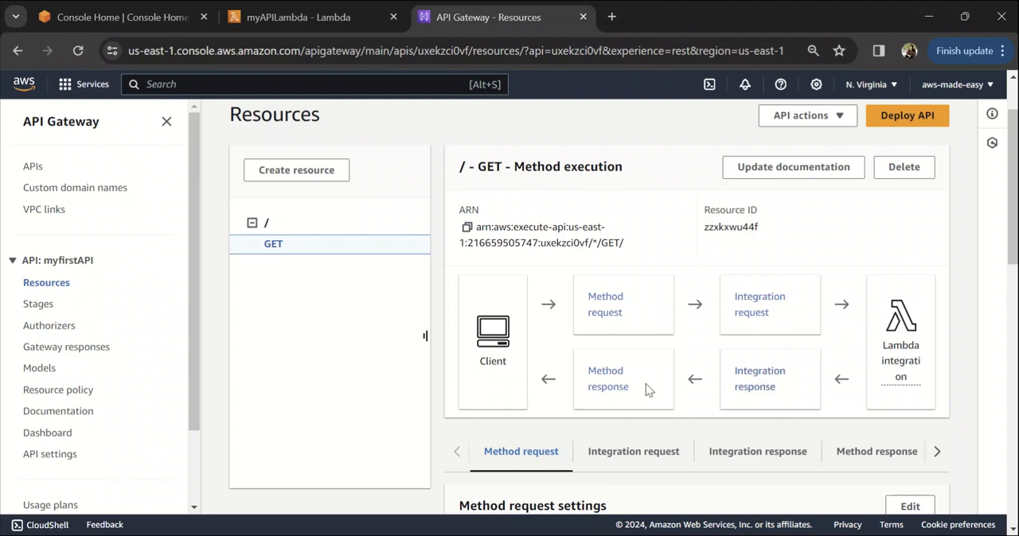
{"action": "mouse_move", "coordinate": [847, 329]}
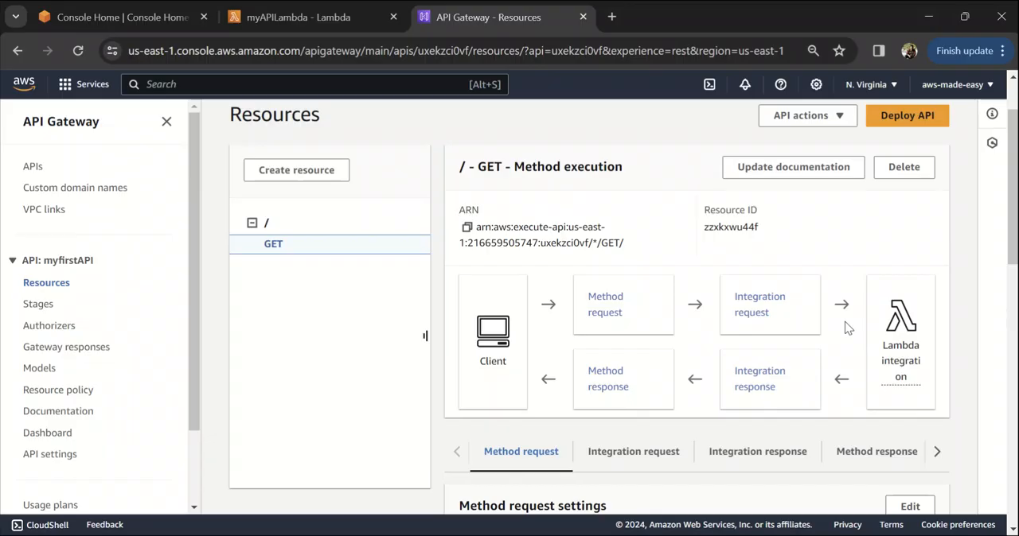
{"action": "mouse_move", "coordinate": [902, 304]}
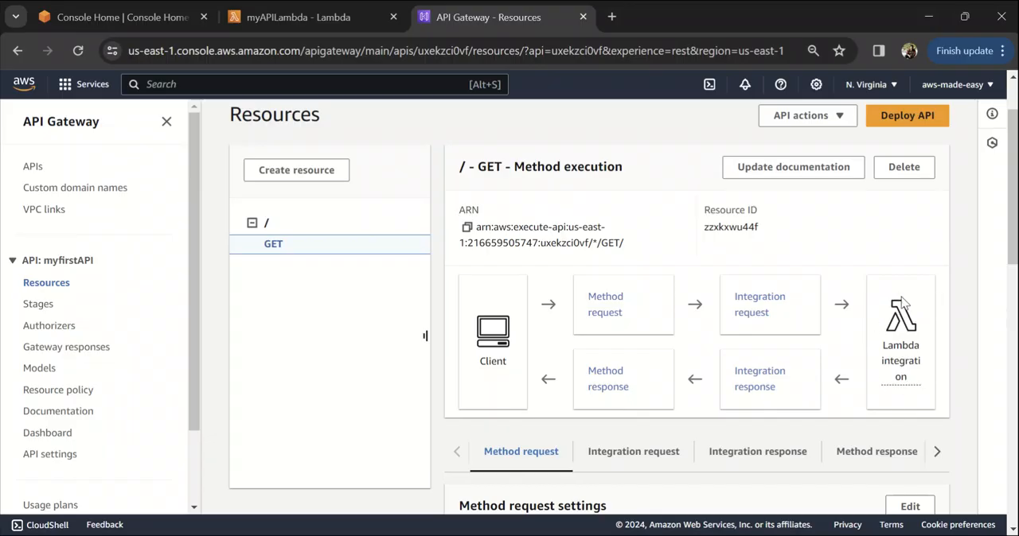
{"action": "mouse_move", "coordinate": [901, 305]}
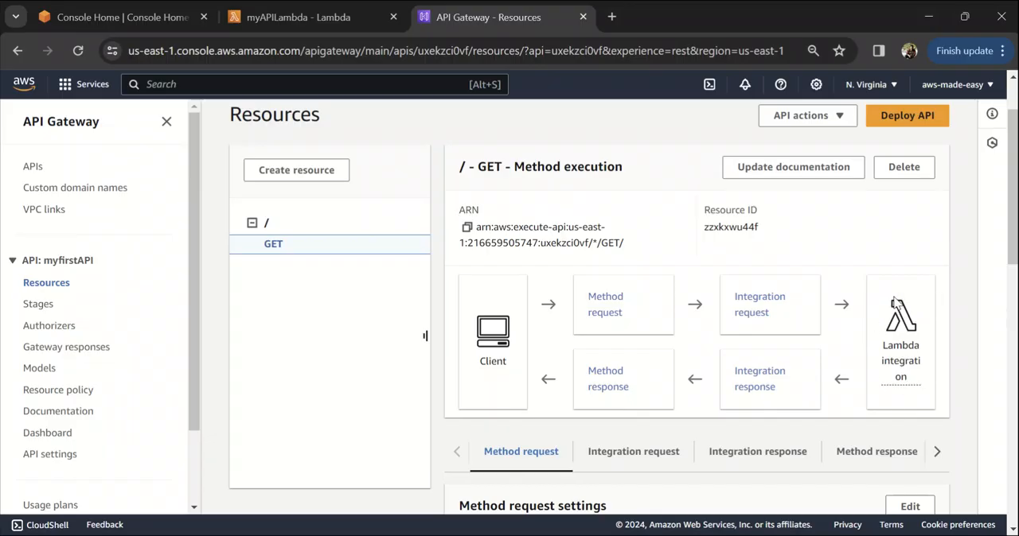
{"action": "mouse_move", "coordinate": [929, 335]}
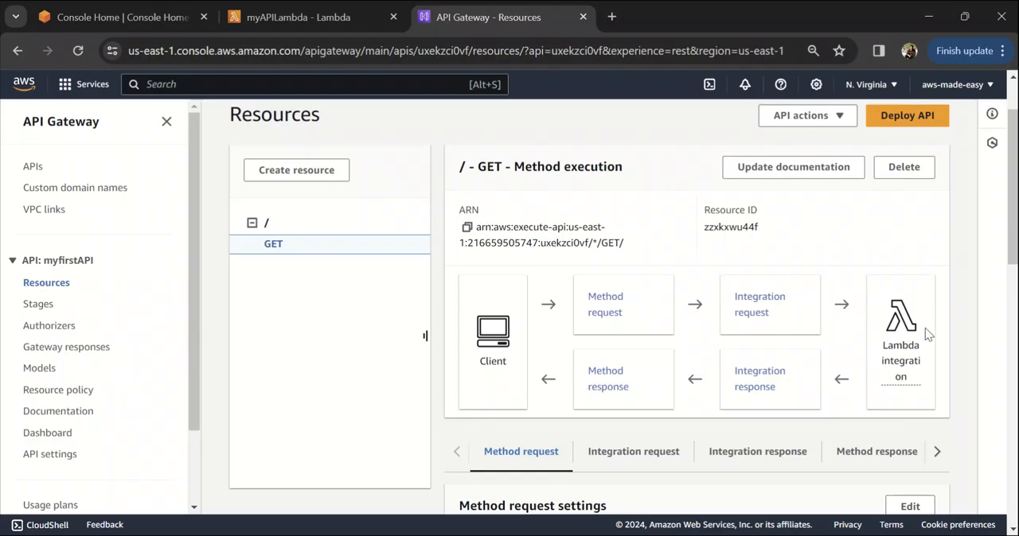
{"action": "mouse_move", "coordinate": [948, 327]}
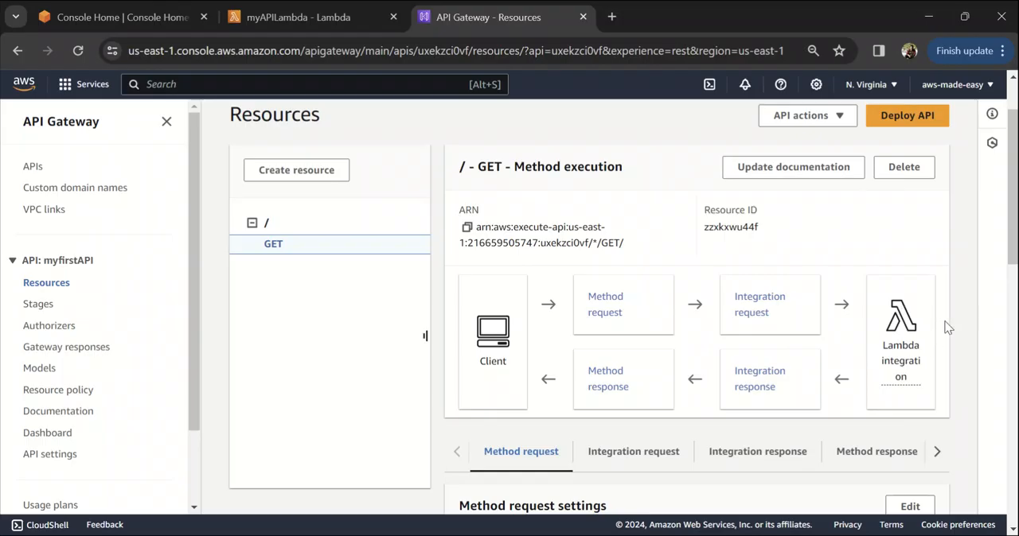
{"action": "mouse_move", "coordinate": [976, 312]}
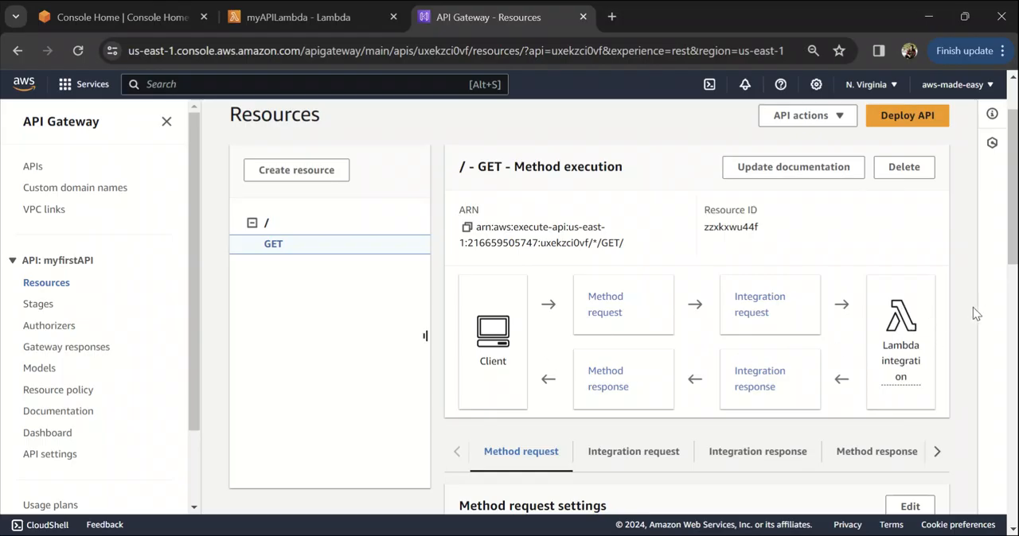
{"action": "mouse_move", "coordinate": [967, 332]}
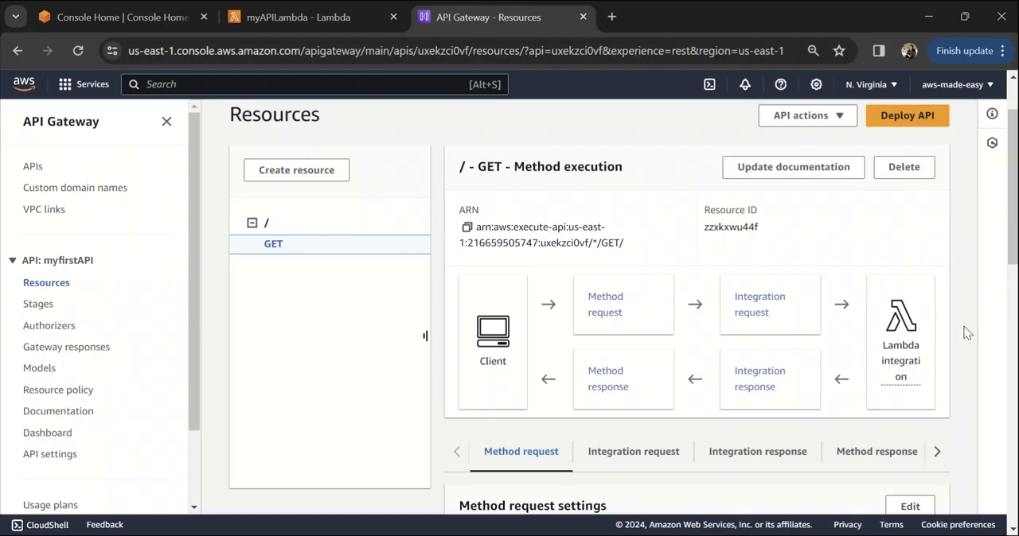
{"action": "mouse_move", "coordinate": [736, 360]}
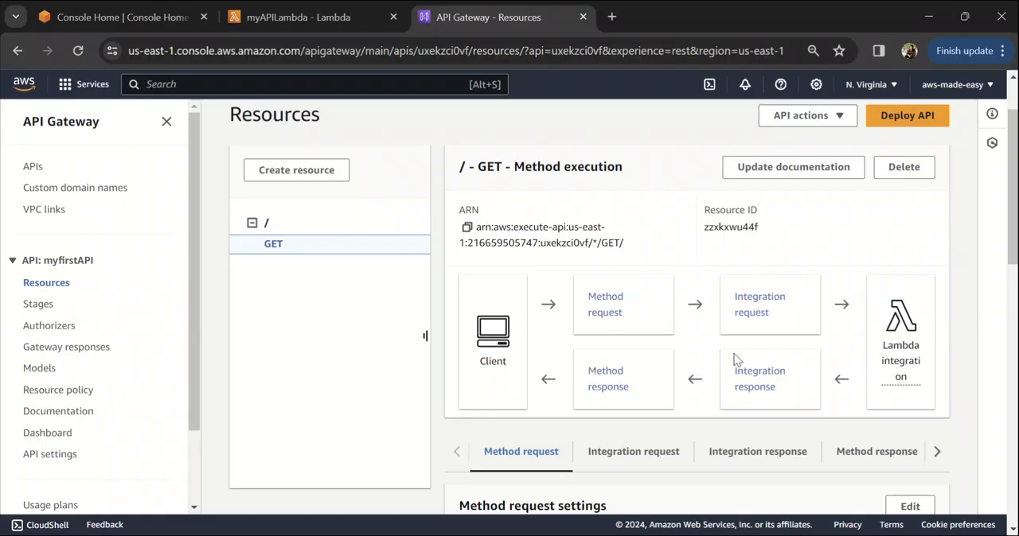
{"action": "mouse_move", "coordinate": [876, 392]}
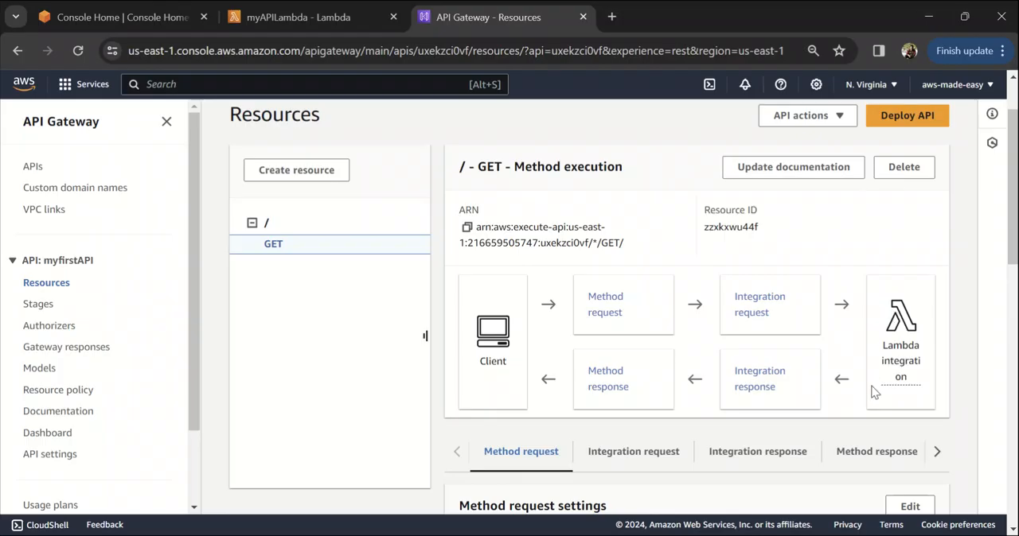
{"action": "mouse_move", "coordinate": [911, 343]}
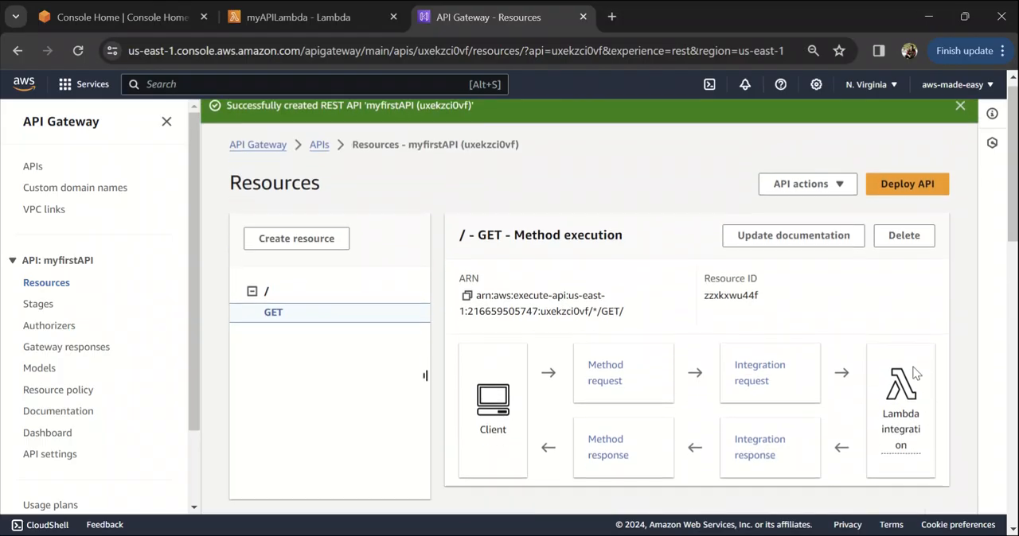
{"action": "scroll", "scroll_direction": "down", "scroll_amount": 3}
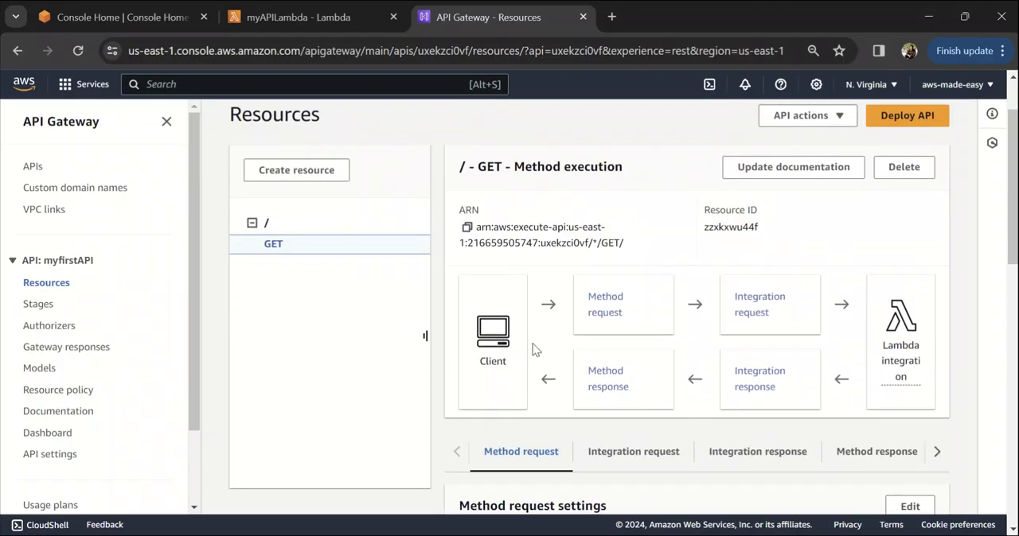
{"action": "mouse_move", "coordinate": [925, 46]}
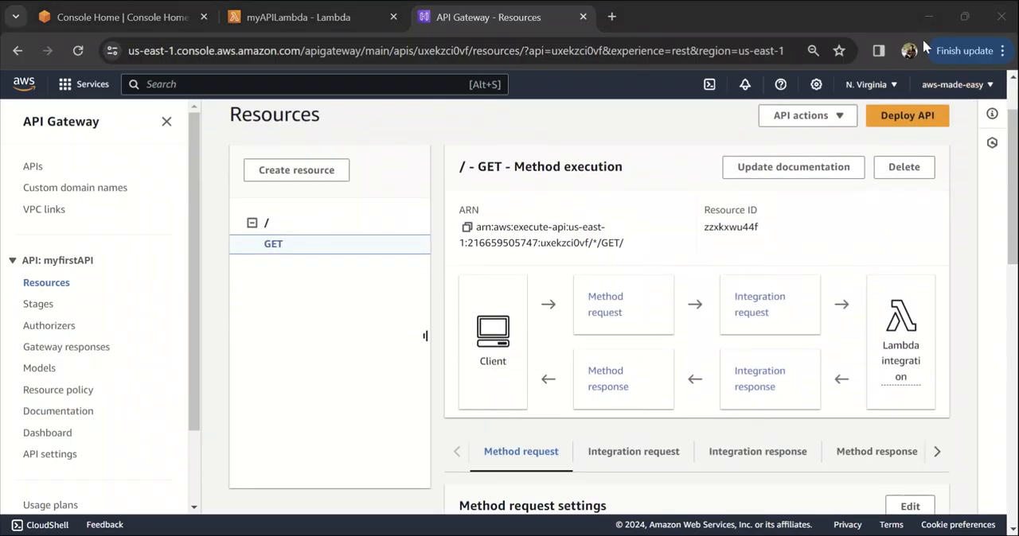
{"action": "mouse_move", "coordinate": [925, 45]}
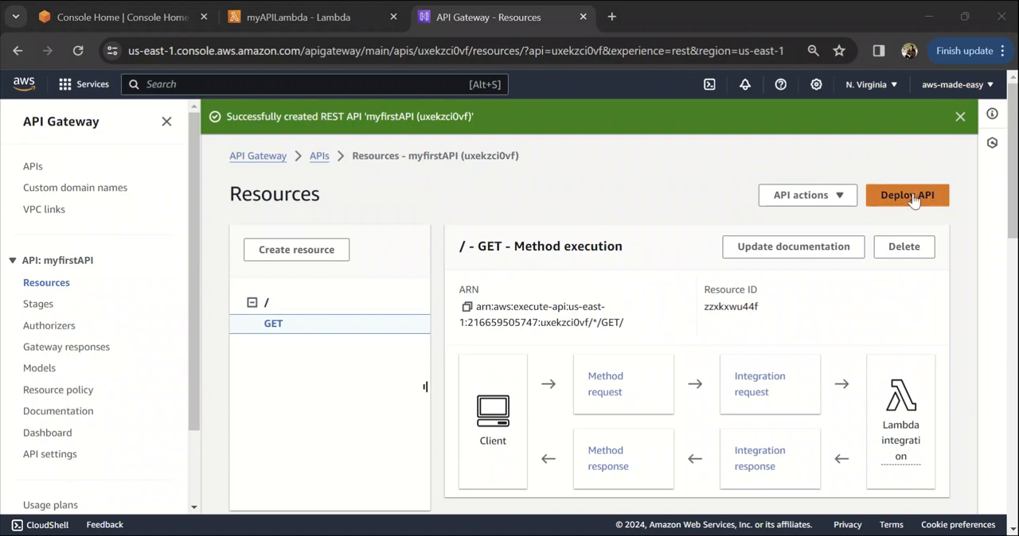
Deploy myfirstAPI to a new stage named dev
{"action": "left_click", "coordinate": [907, 195]}
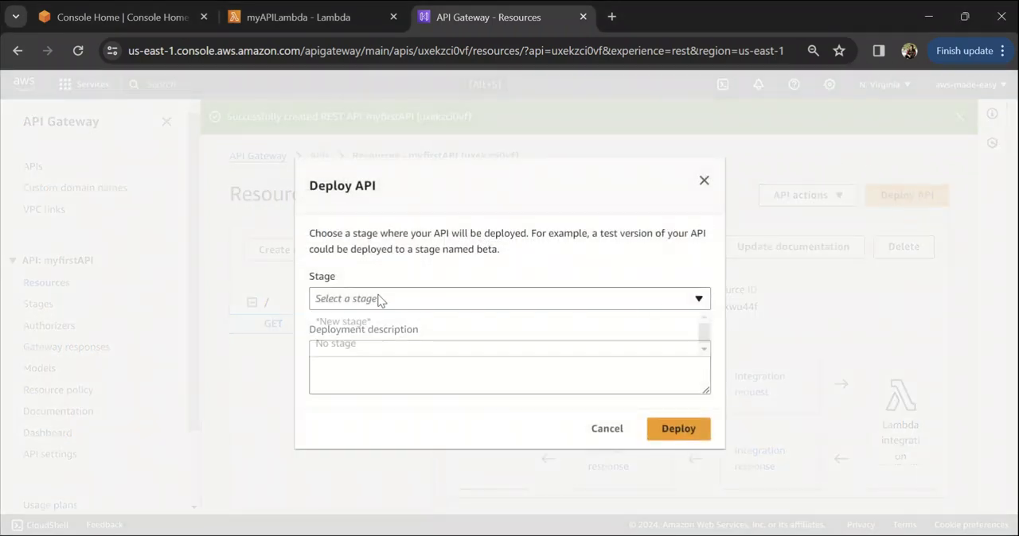
{"action": "left_click", "coordinate": [342, 320]}
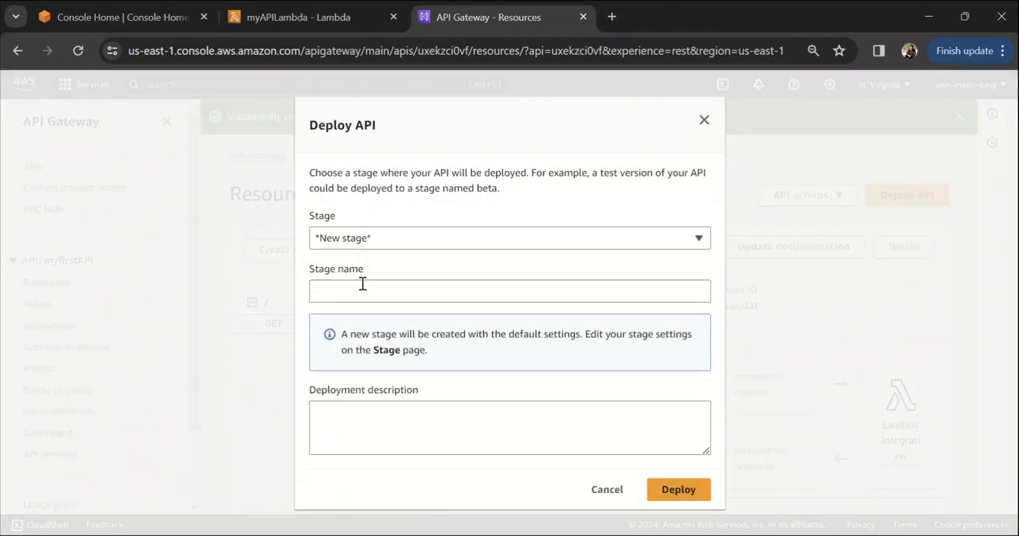
{"action": "type", "text": "dev"}
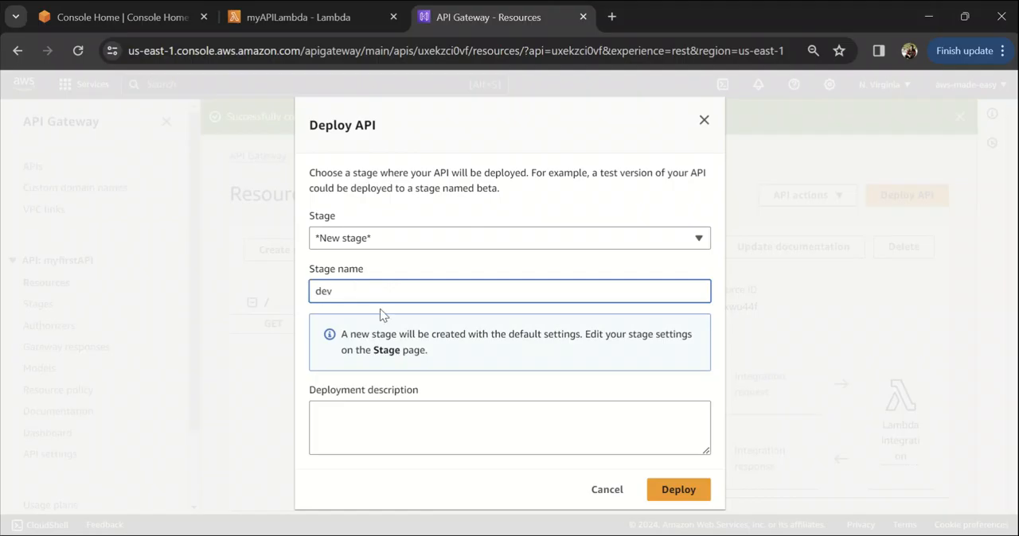
{"action": "left_click", "coordinate": [678, 490]}
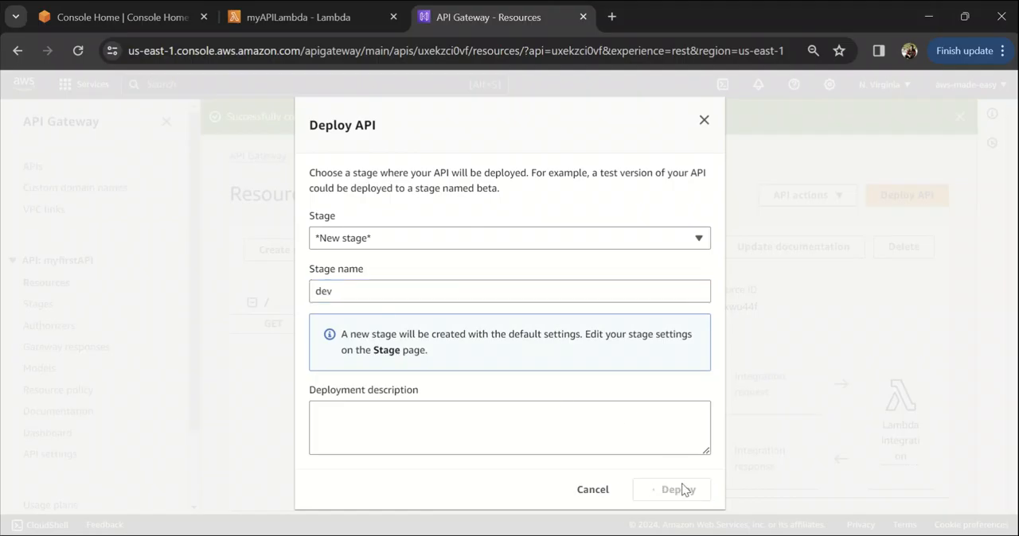
{"action": "left_click", "coordinate": [673, 489]}
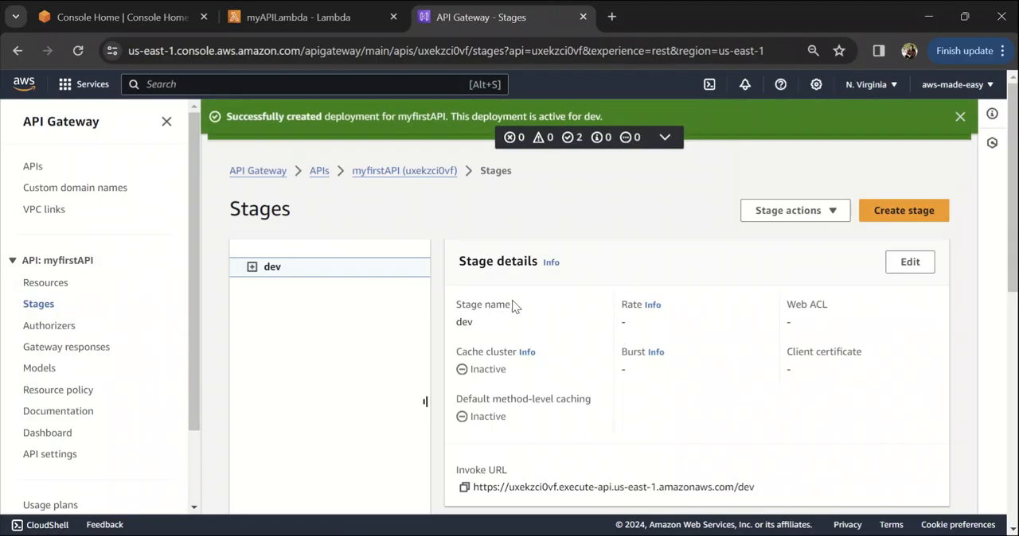
Copy the dev stage's Invoke URL from the Stage details
{"action": "scroll", "scroll_direction": "down", "scroll_amount": 3}
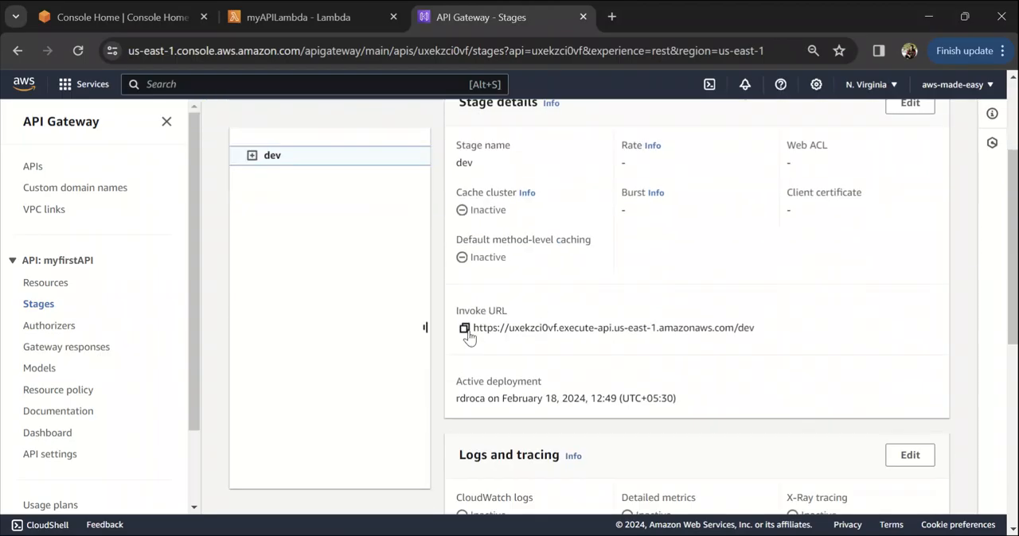
{"action": "left_click", "coordinate": [464, 328]}
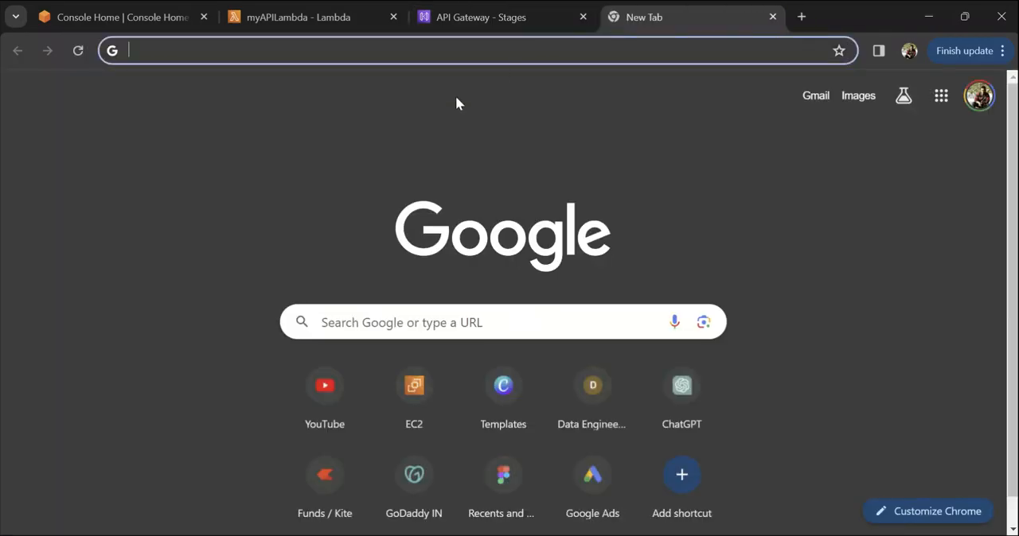
Load uxekzci0vf.execute-api.us-east-1.amazonaws.com/dev to get 'Hello from AWS Made Easy!', then return to myAPILambda
{"action": "type", "text": "uxekzci0vf.execute-api.us-east-1.amazonaws.com/dev"}
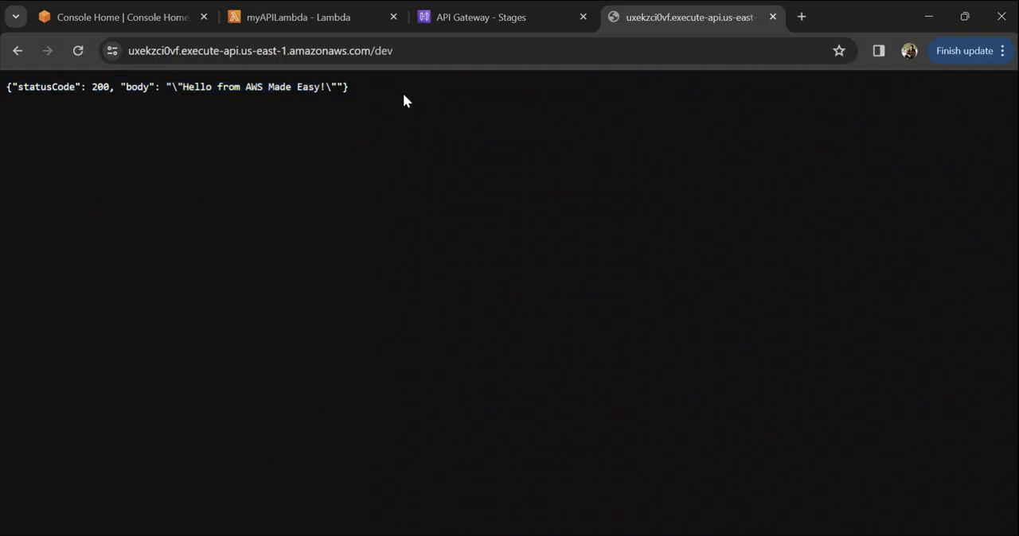
{"action": "left_click", "coordinate": [299, 17]}
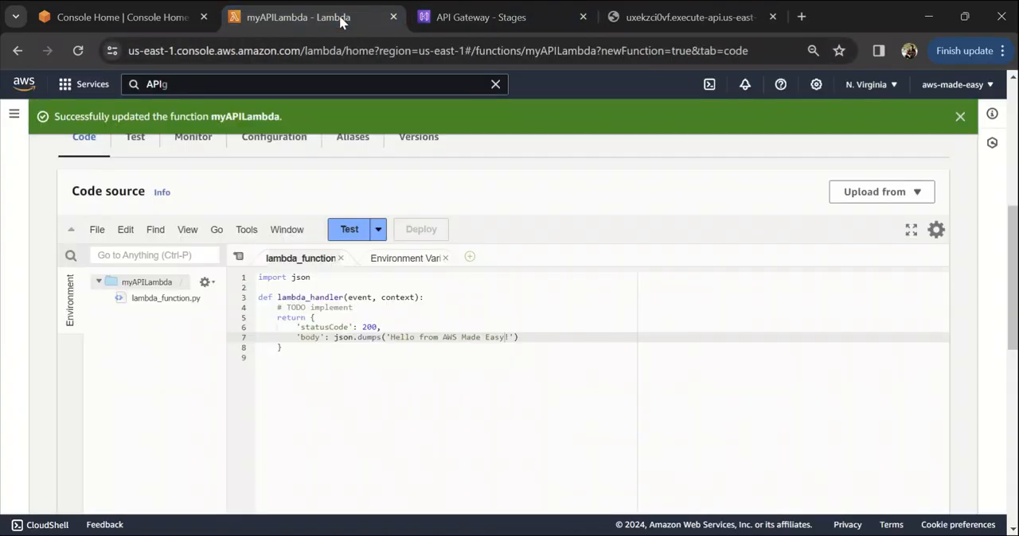
Return to the myfirstAPI dev stage page showing its invoke URL
{"action": "left_click", "coordinate": [481, 16]}
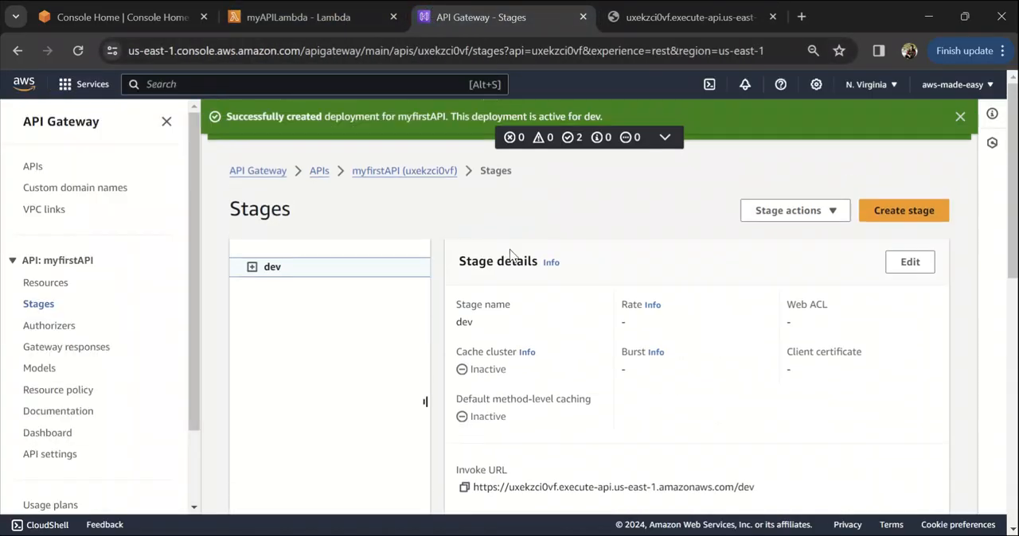
{"action": "mouse_move", "coordinate": [542, 175]}
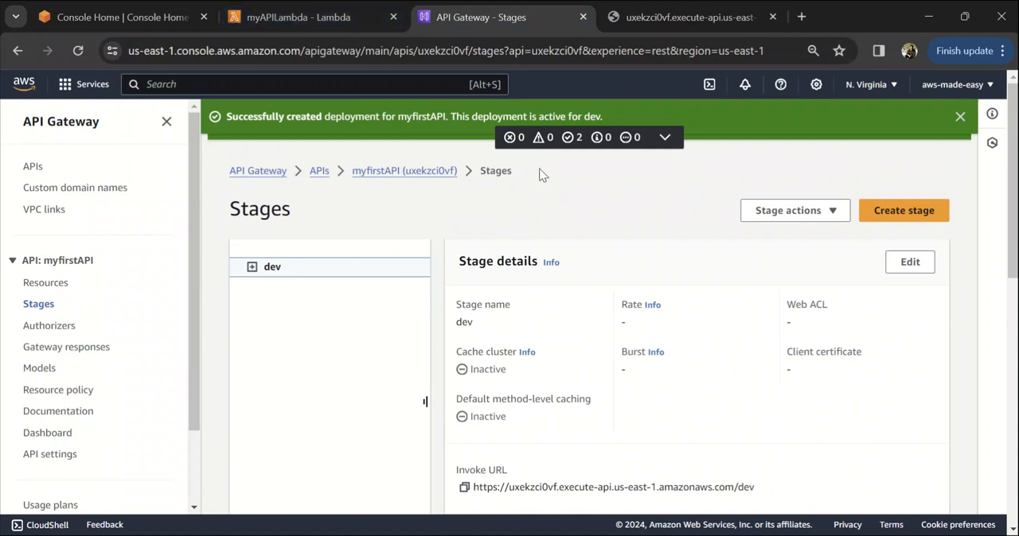
{"action": "mouse_move", "coordinate": [623, 246]}
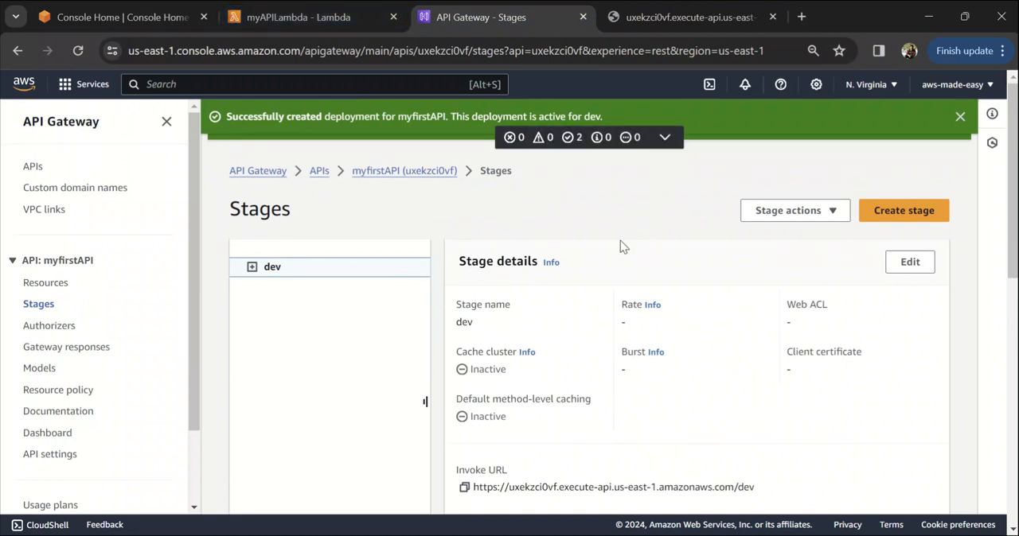
{"action": "mouse_move", "coordinate": [613, 205]}
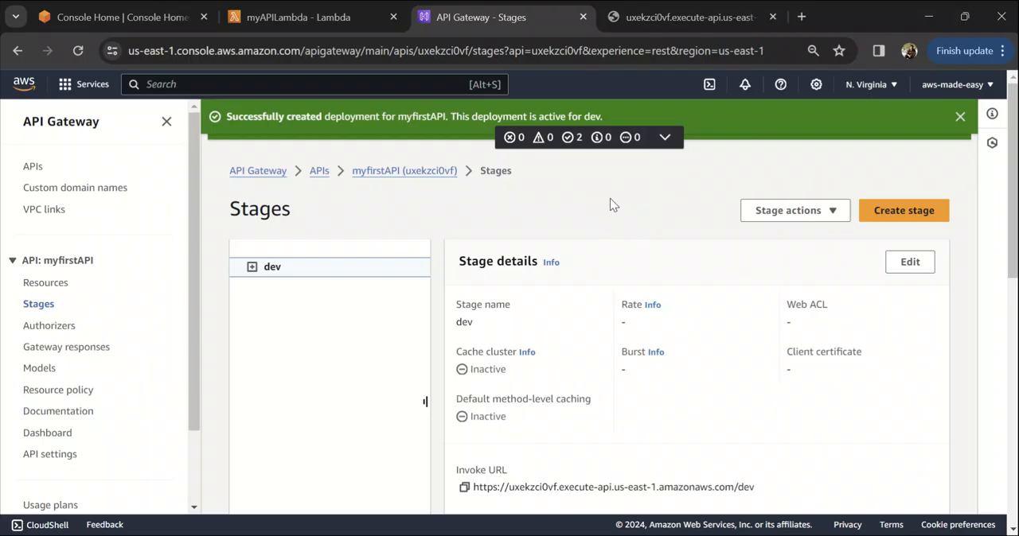
{"action": "mouse_move", "coordinate": [562, 206]}
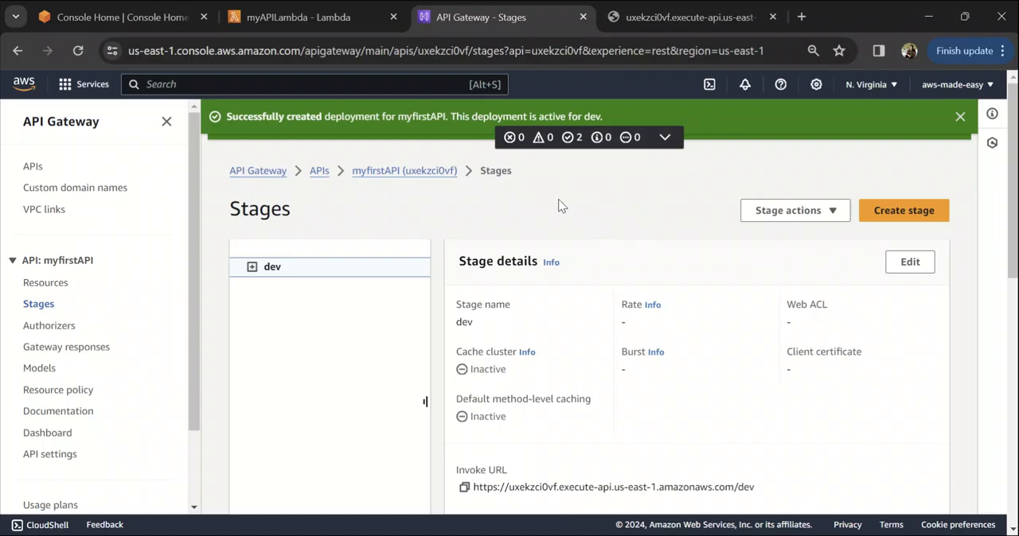